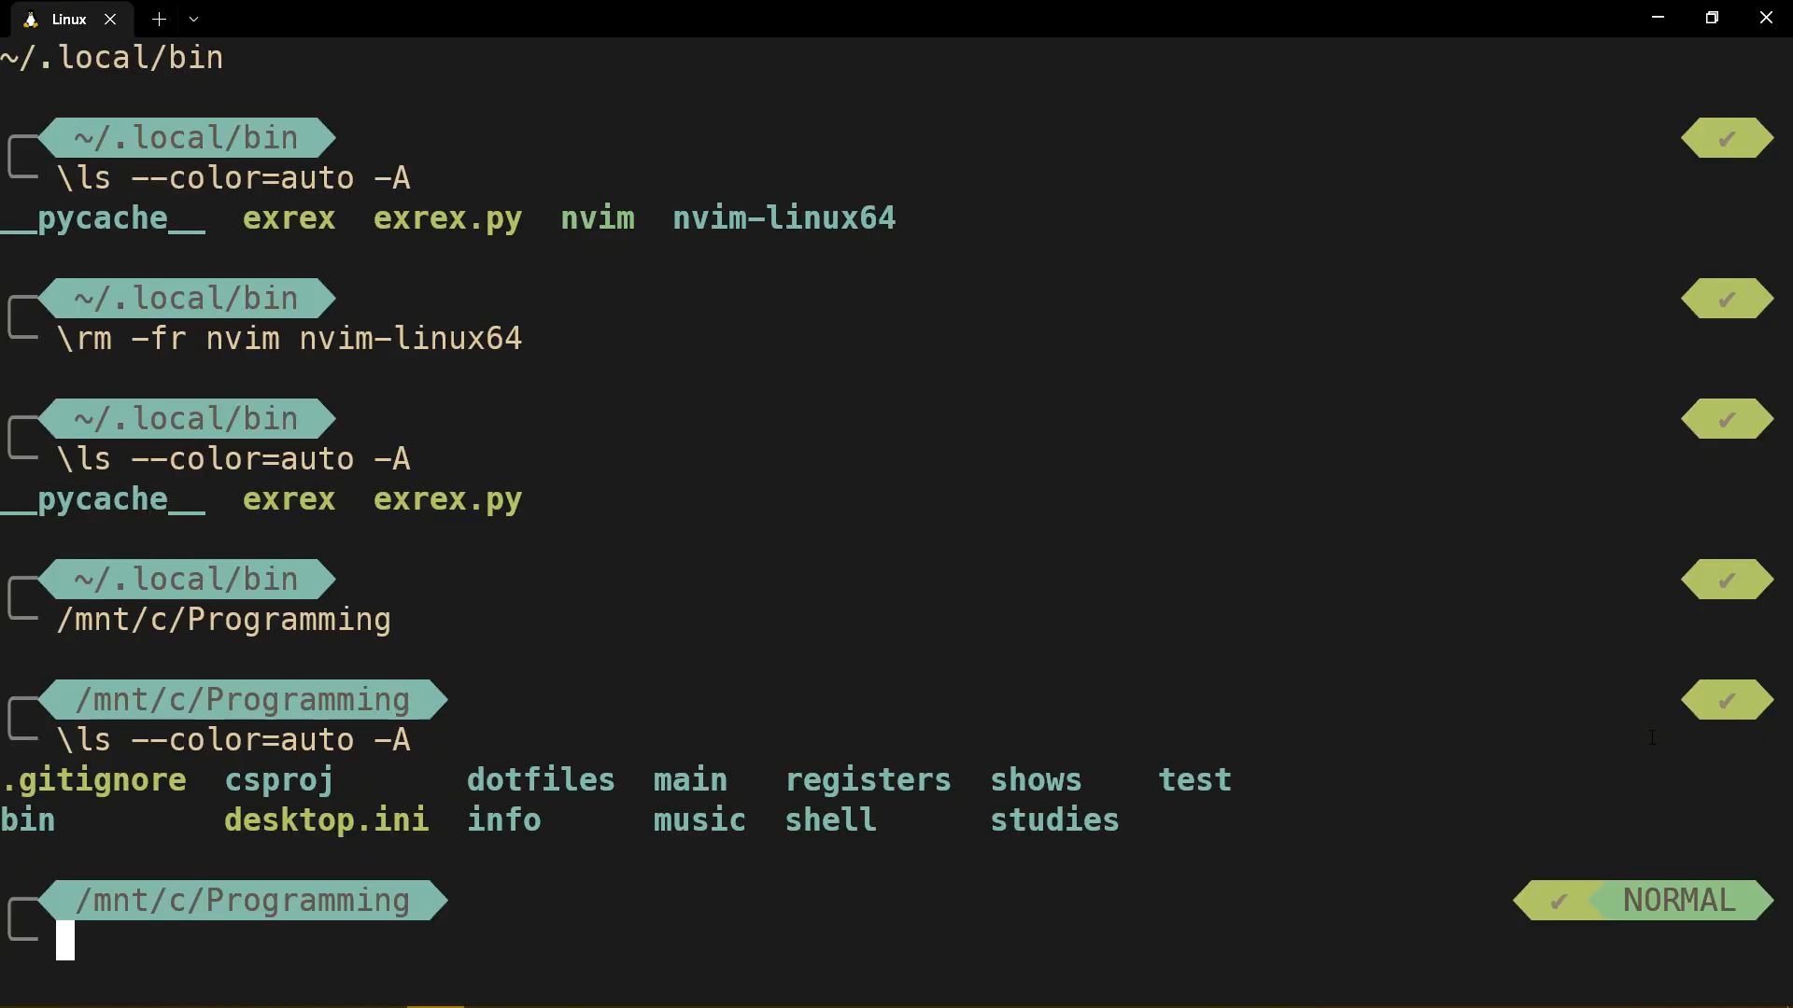
# Remove the apt neovim package with 'sudo apt remove neovim -y' and check nvim
pyautogui.write('?apt')
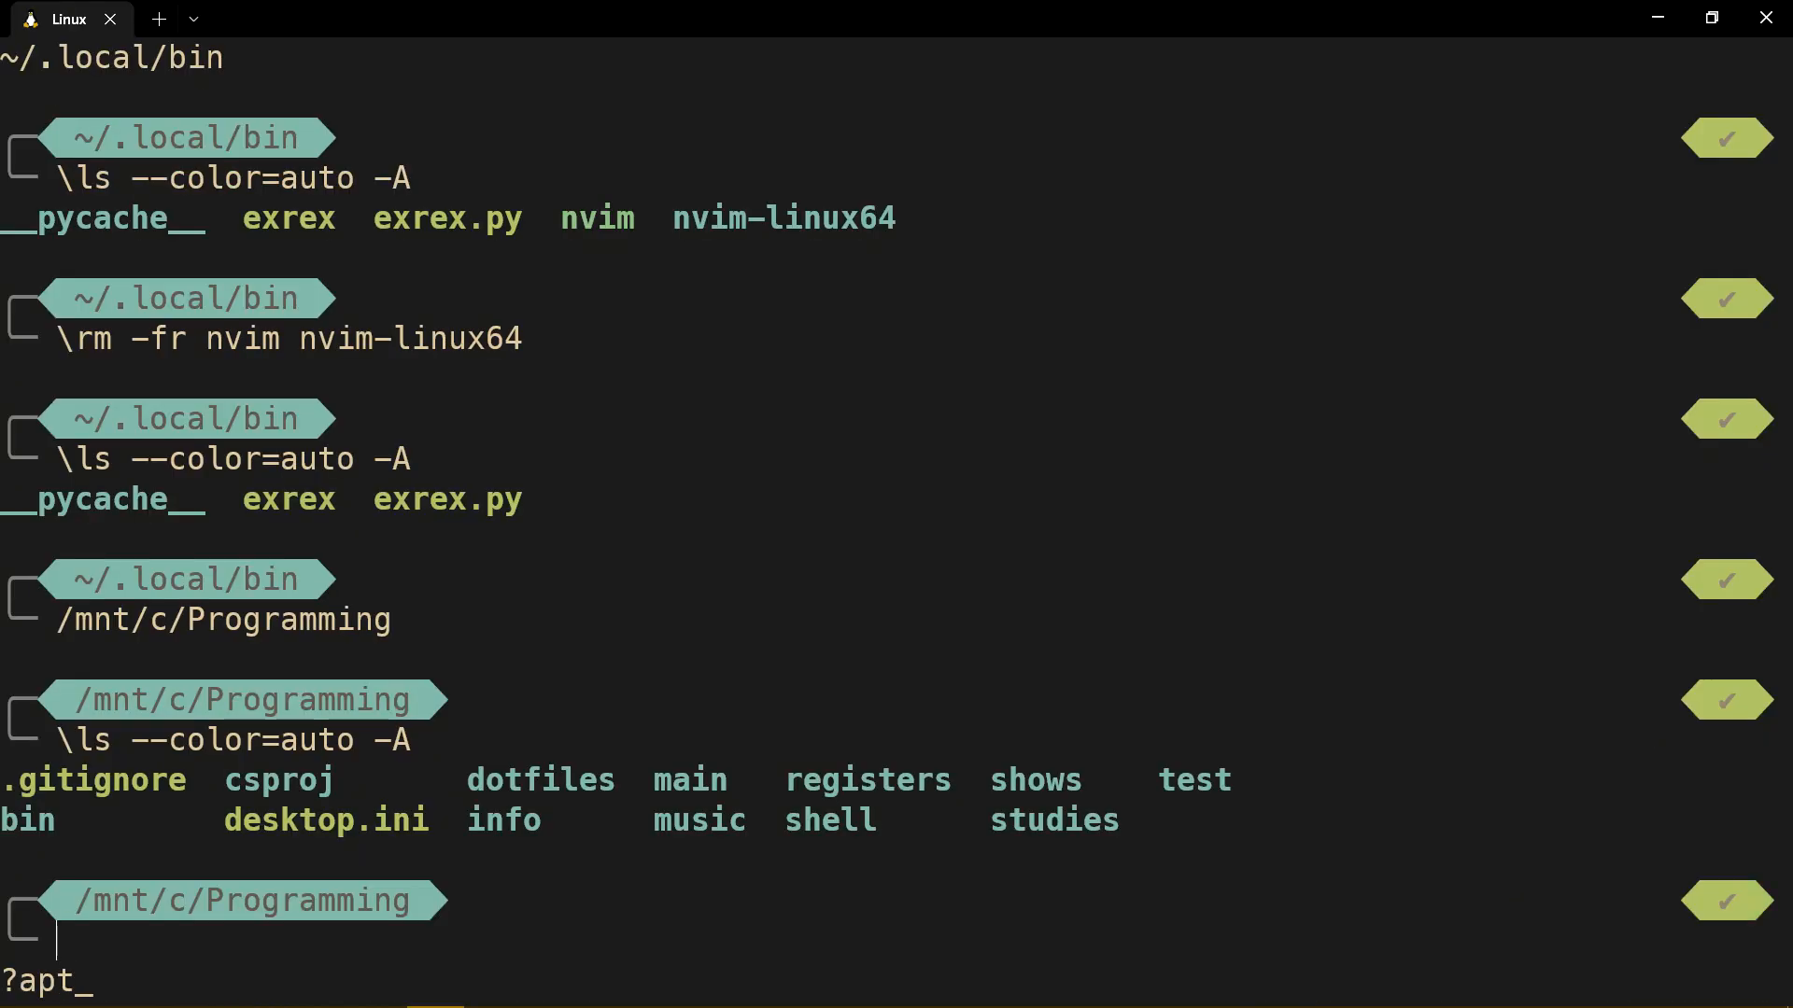
pyautogui.write('sudo apt remove neovim -y')
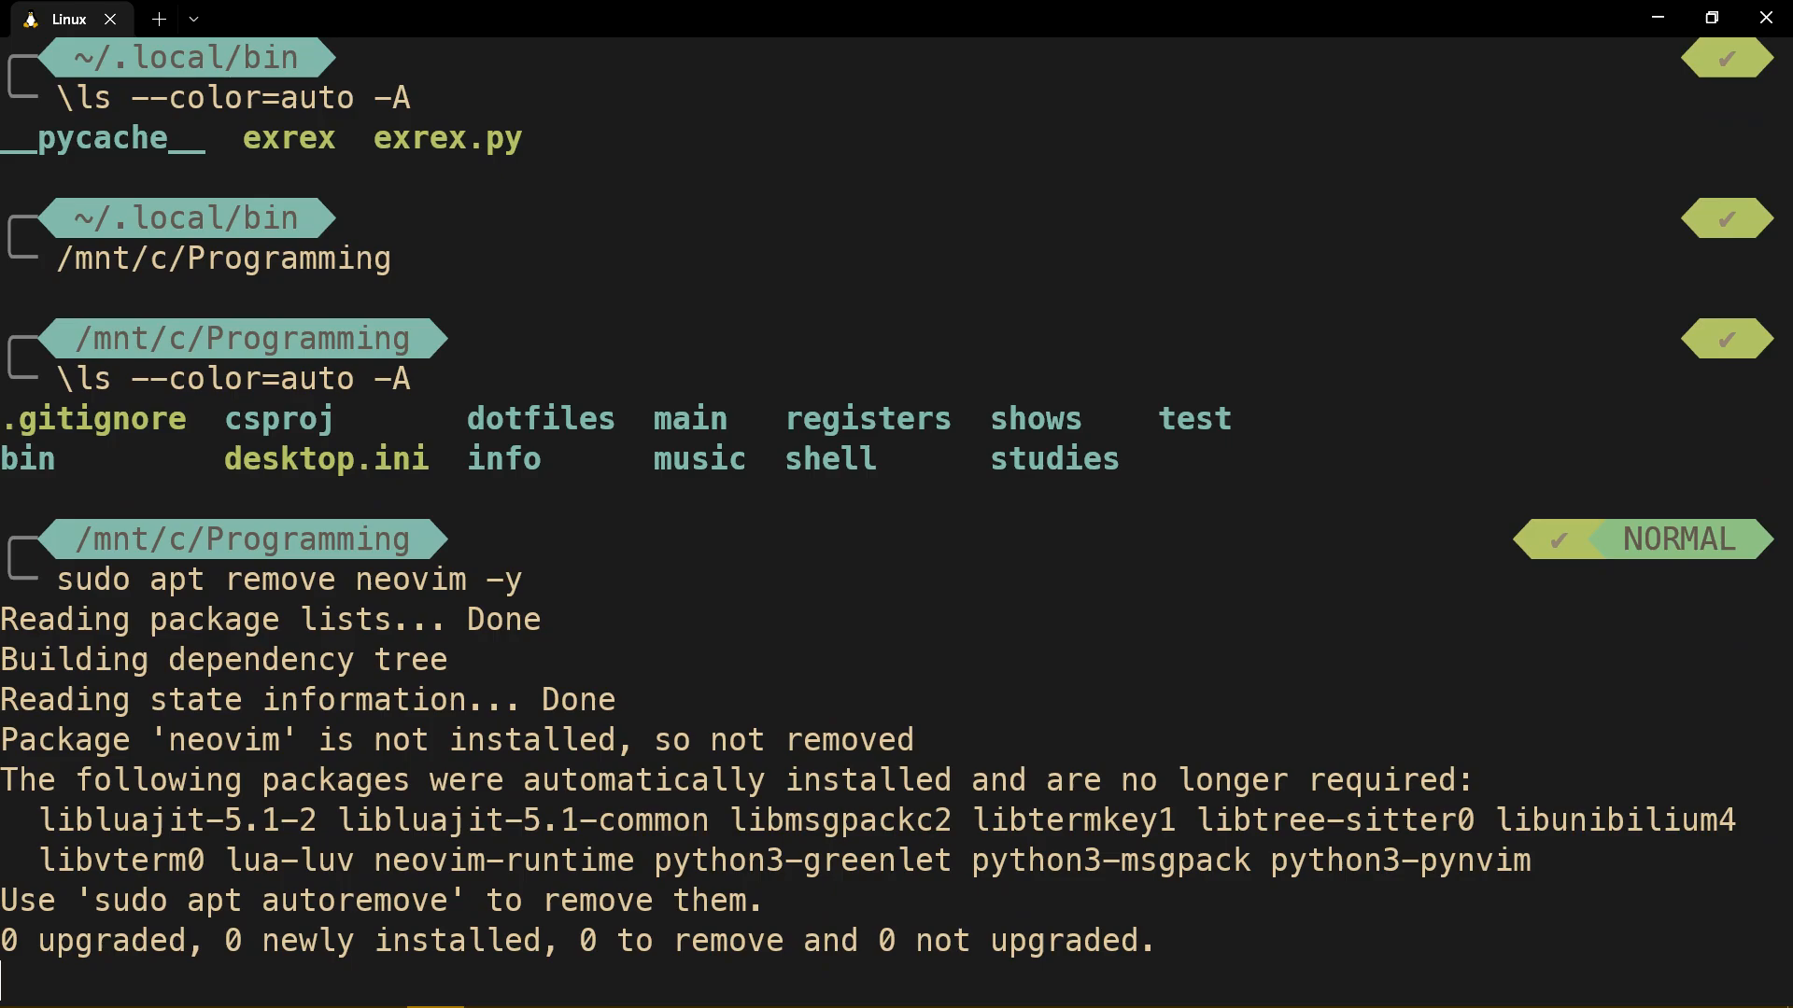
pyautogui.scroll(-3)
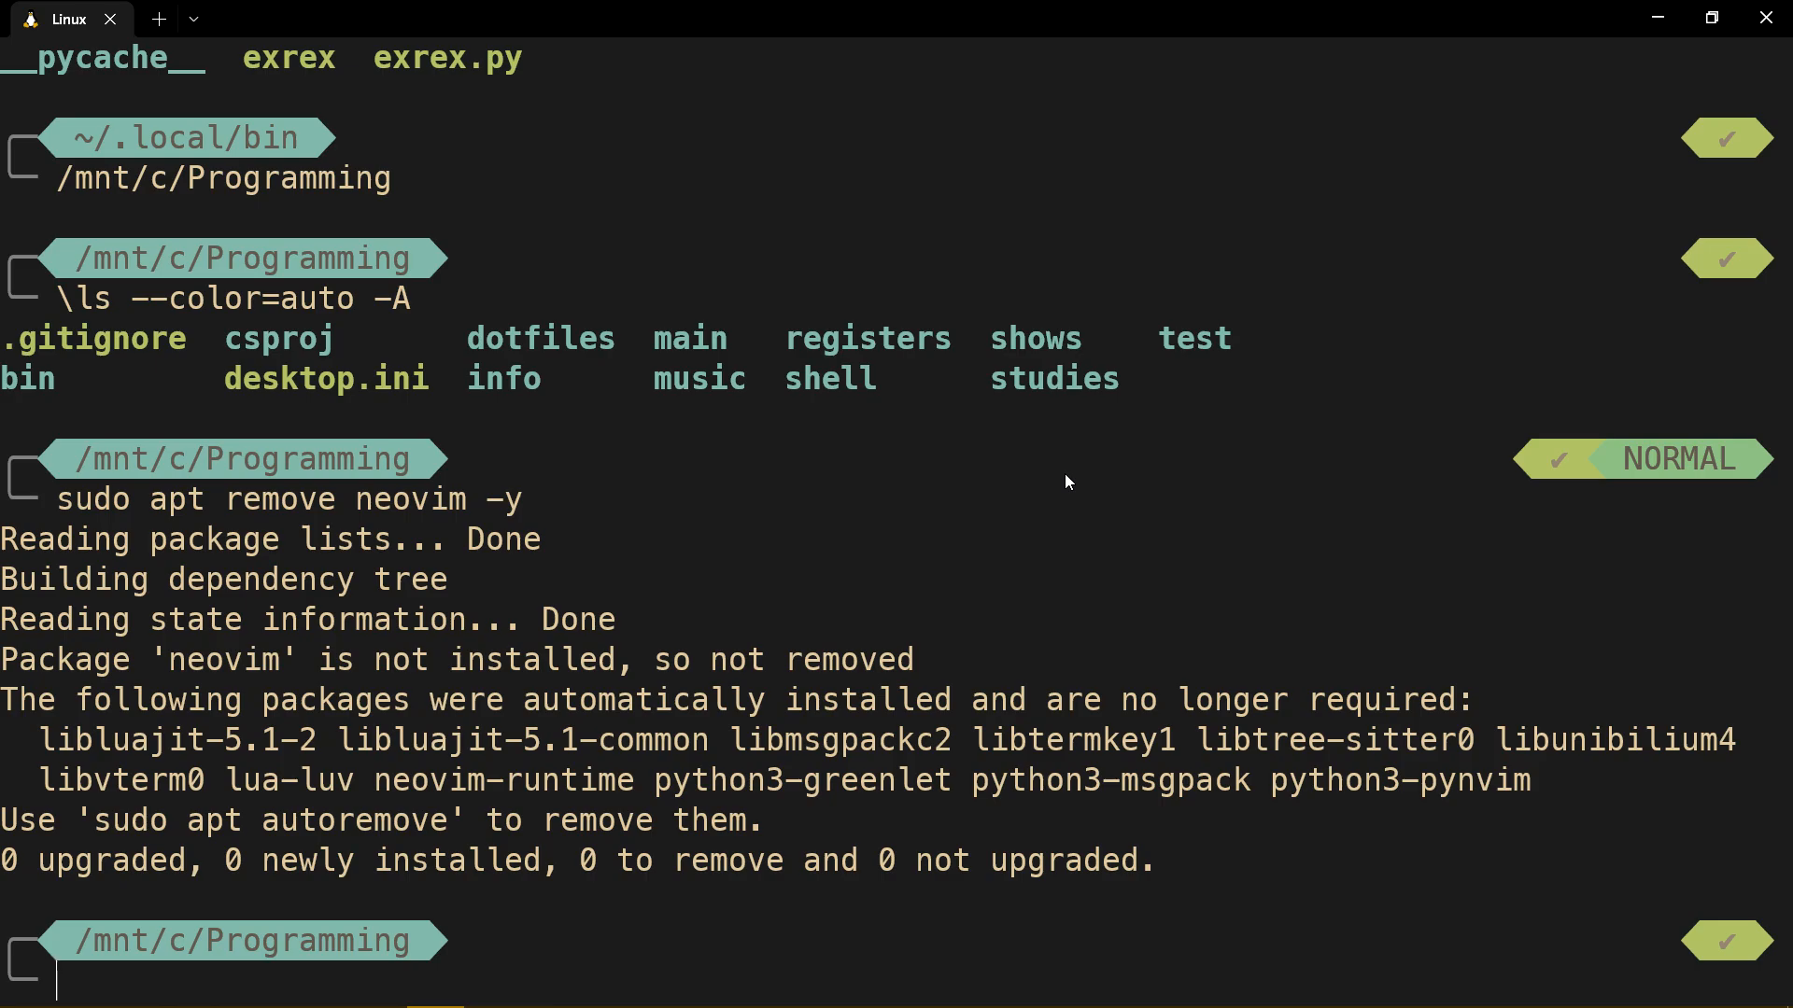
pyautogui.moveTo(674, 708)
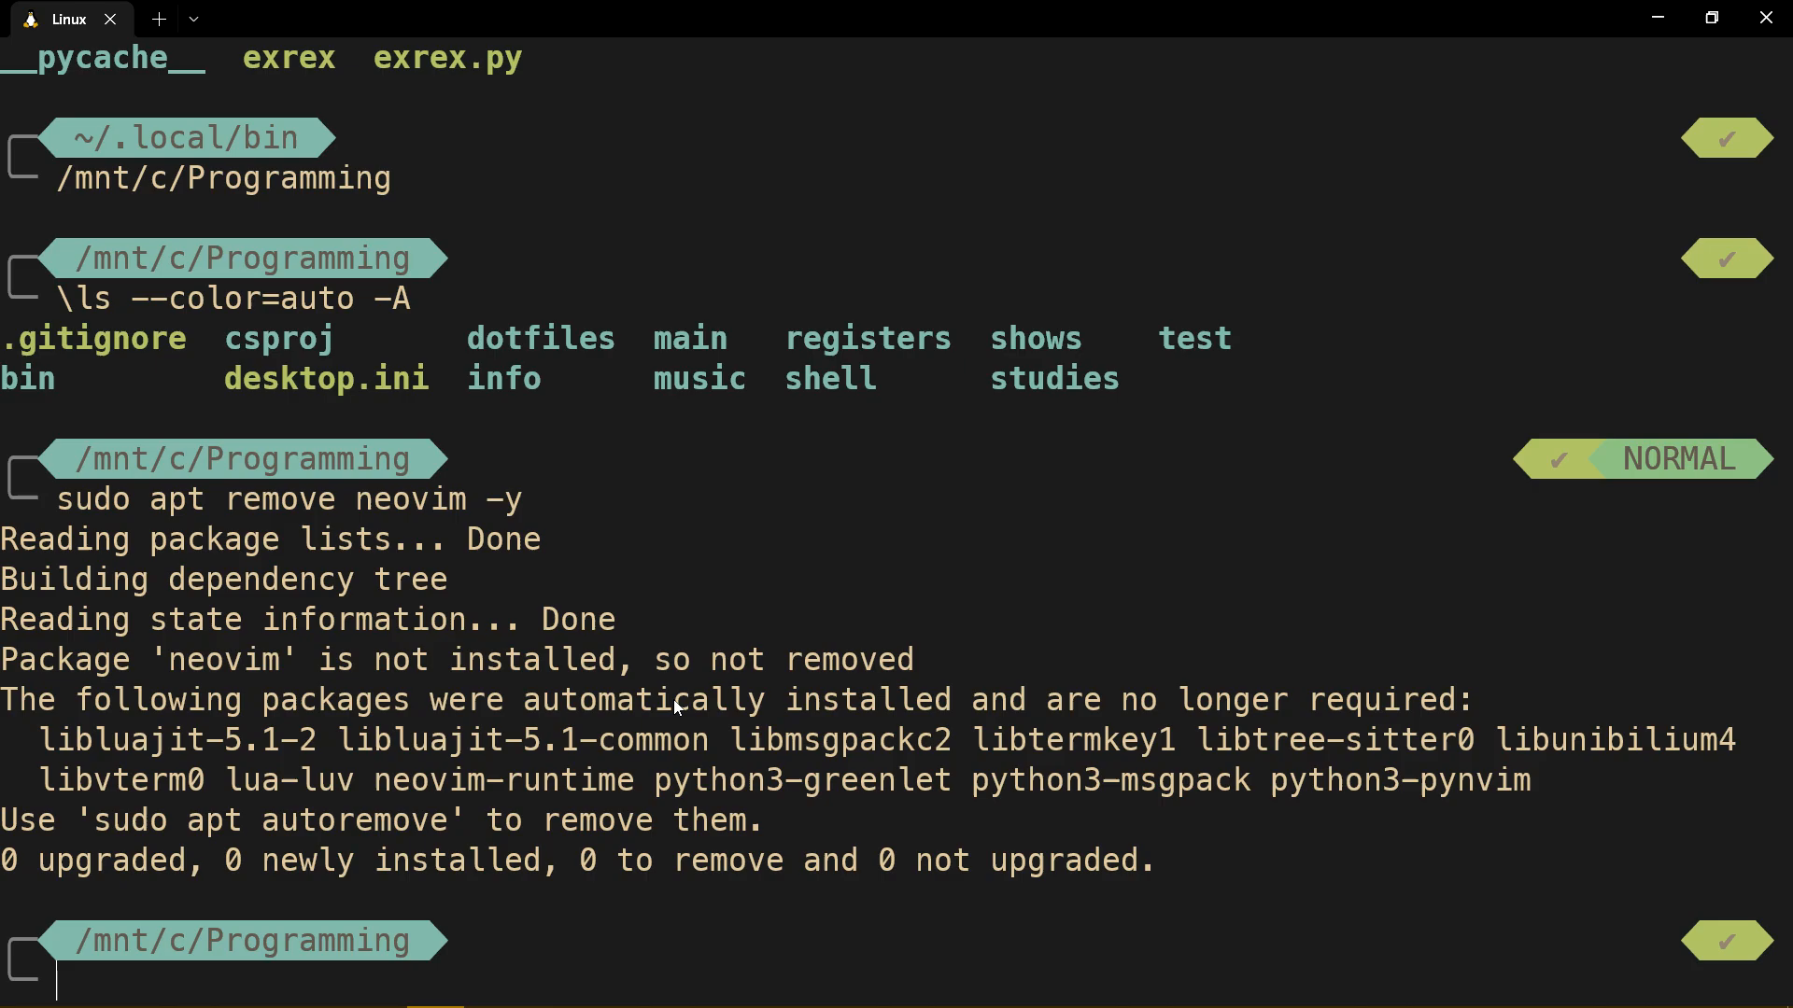
pyautogui.write('nvim')
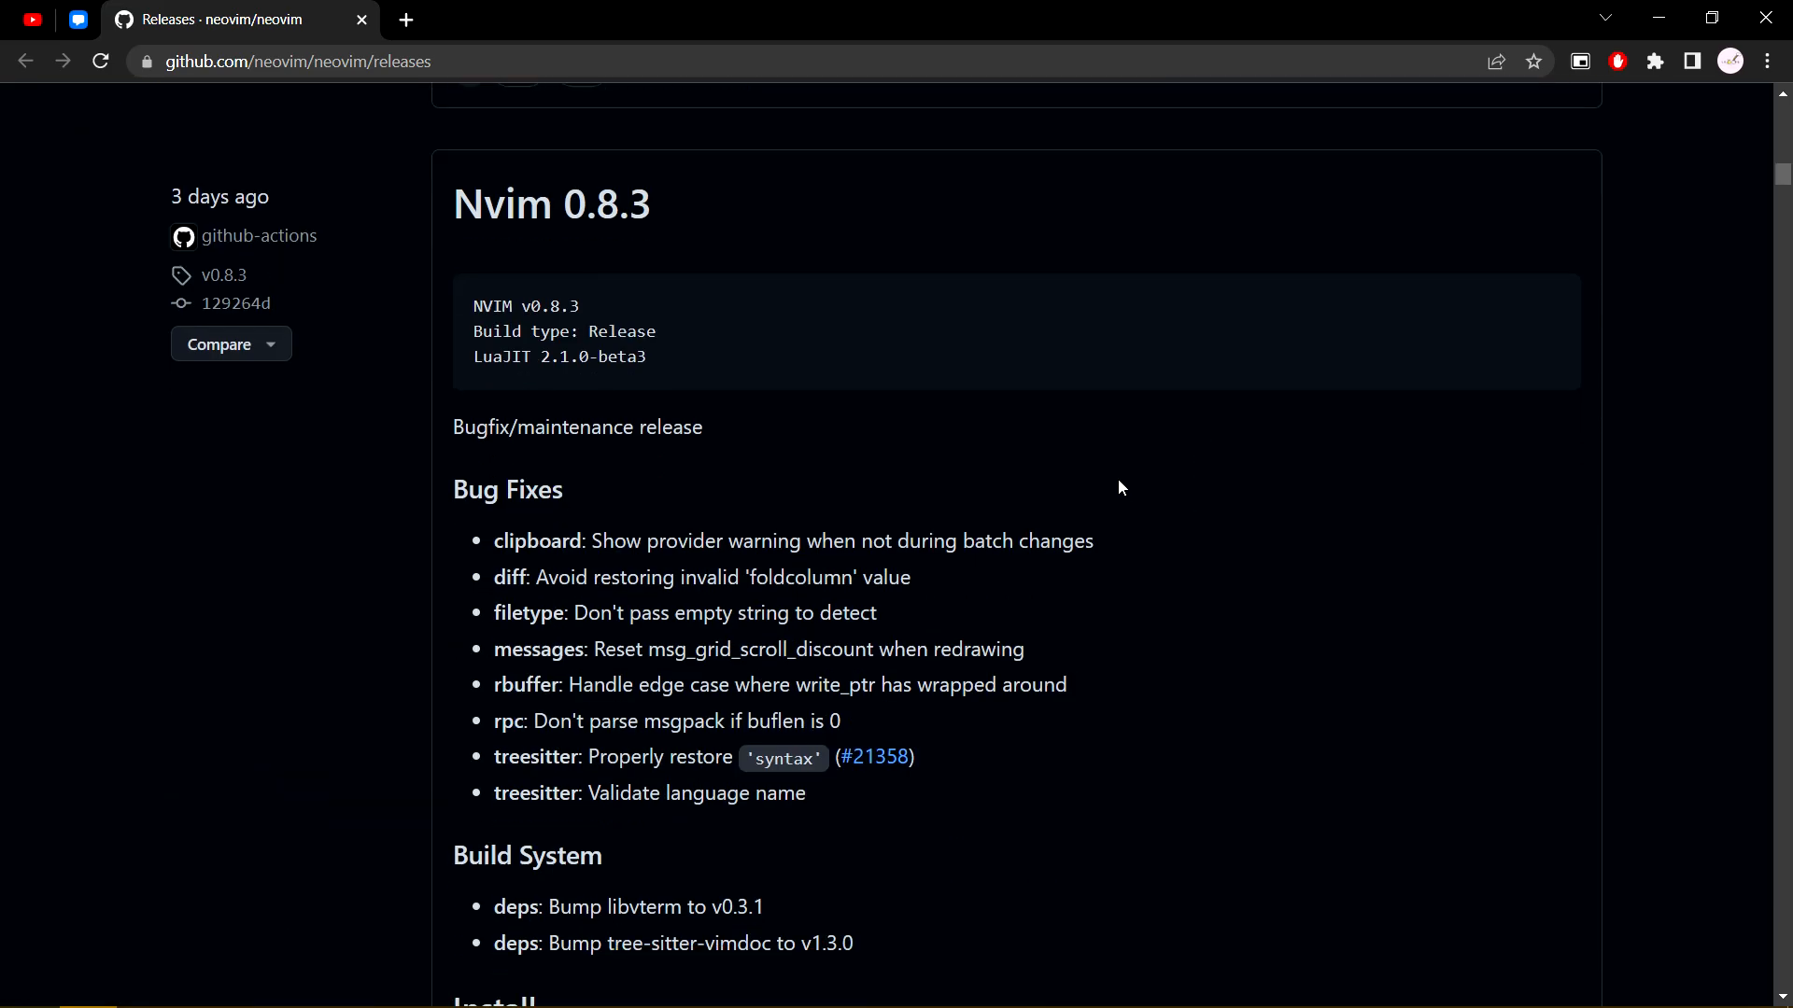
pyautogui.moveTo(660, 215)
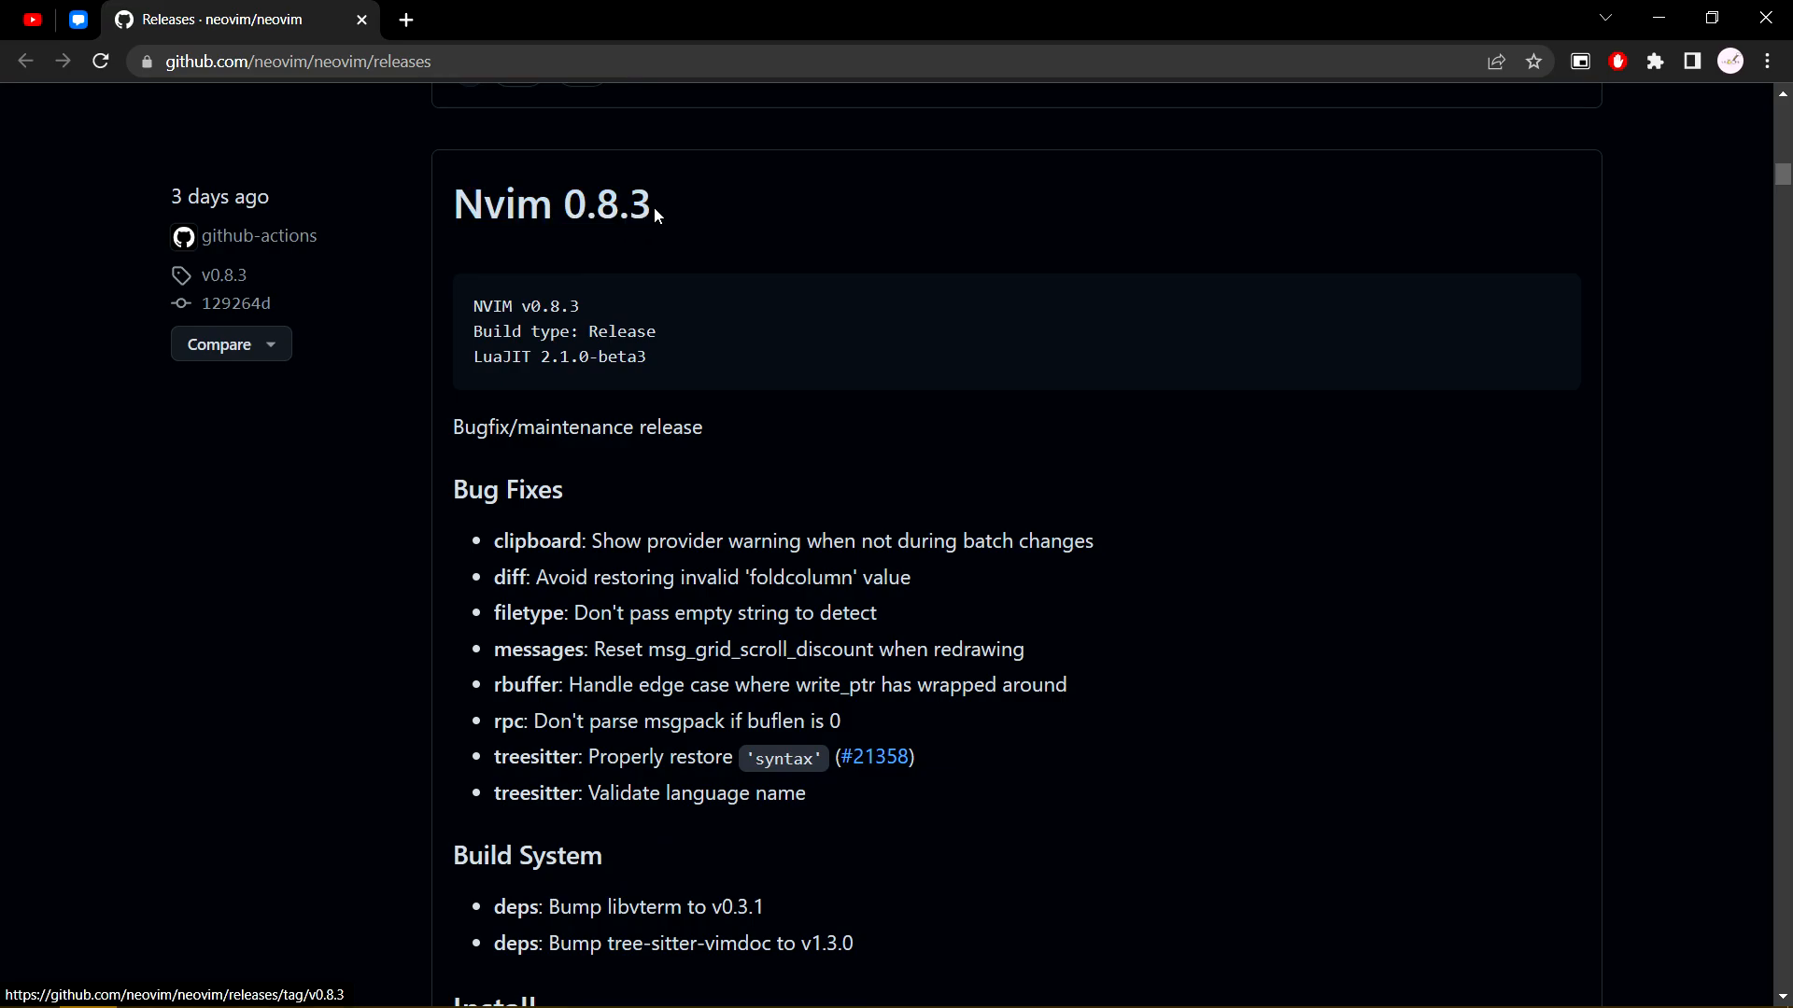
pyautogui.moveTo(874, 278)
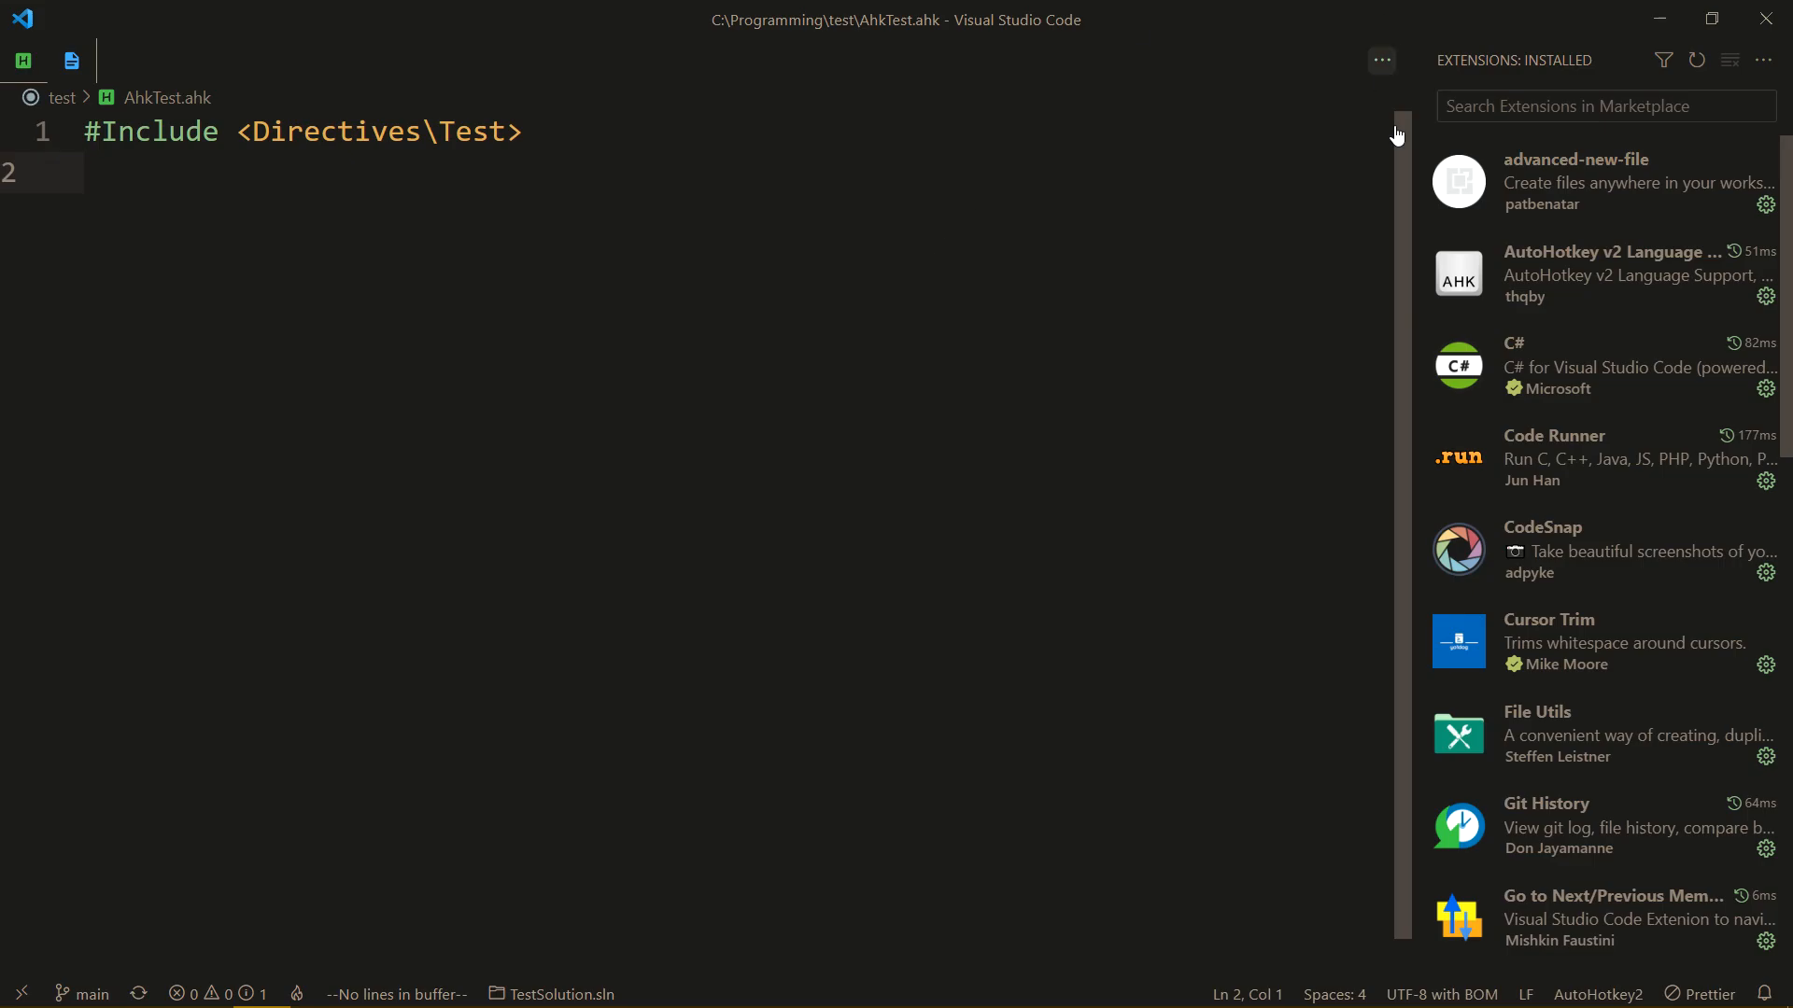
pyautogui.scroll(-3)
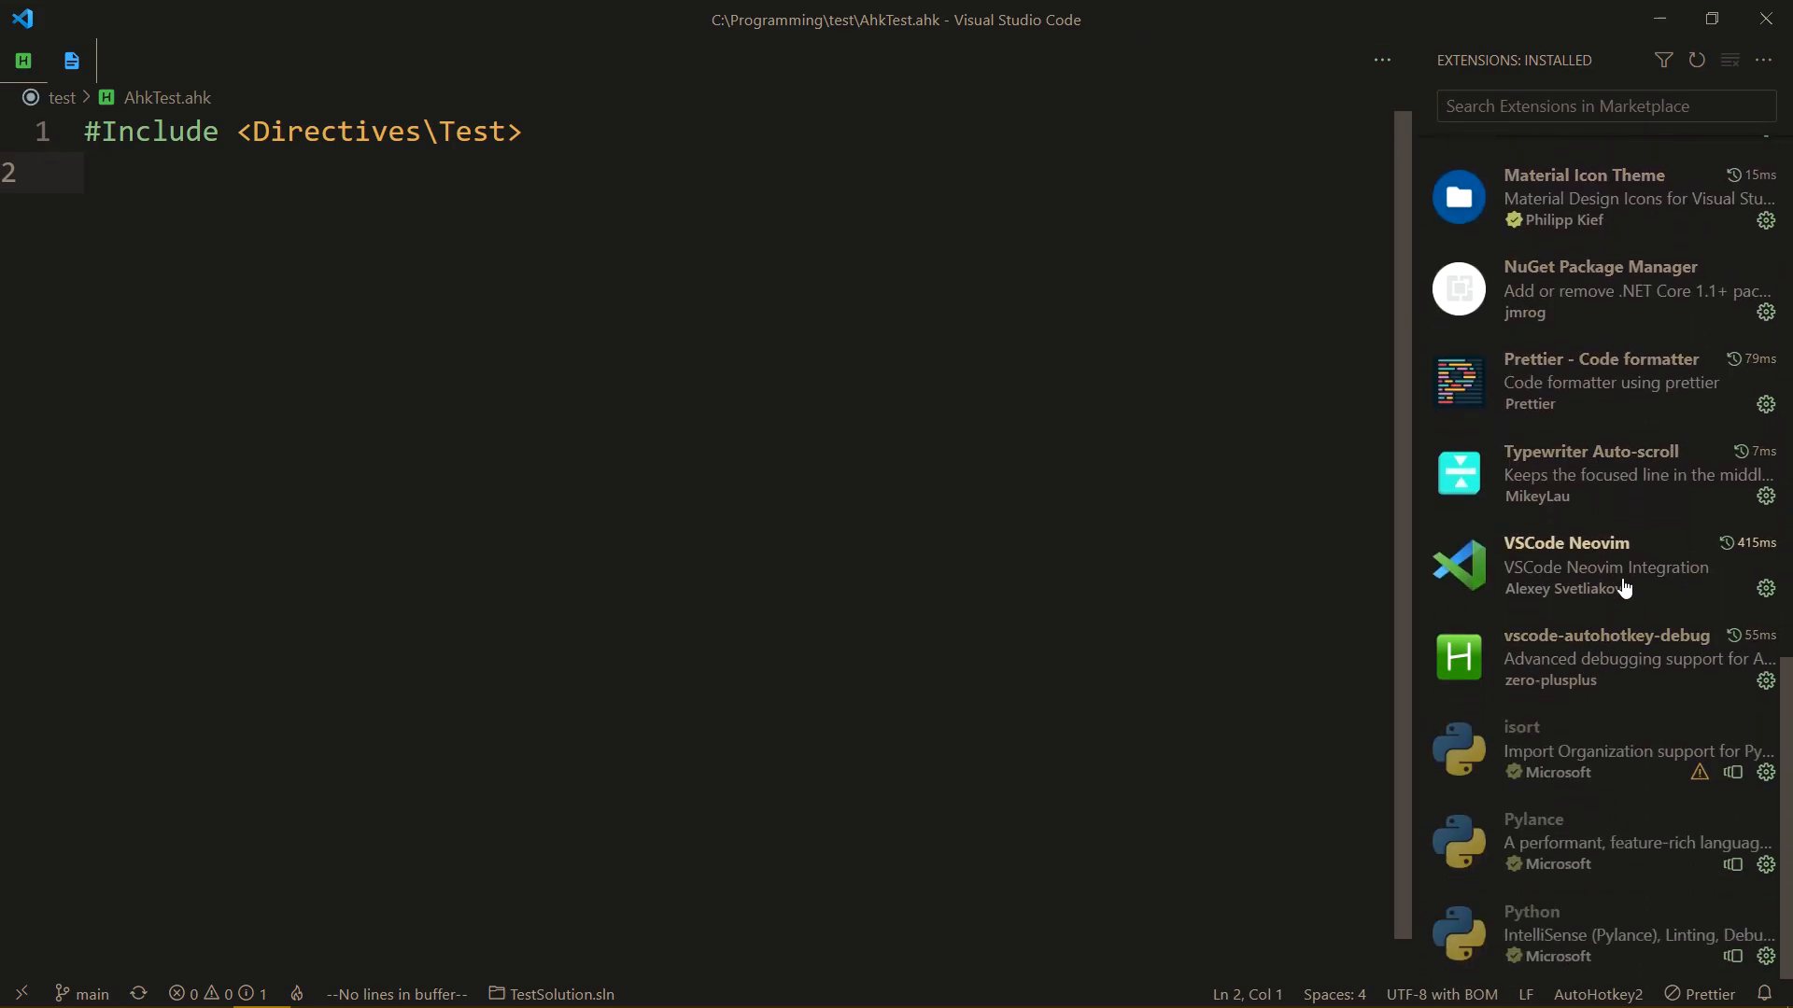
pyautogui.click(1589, 565)
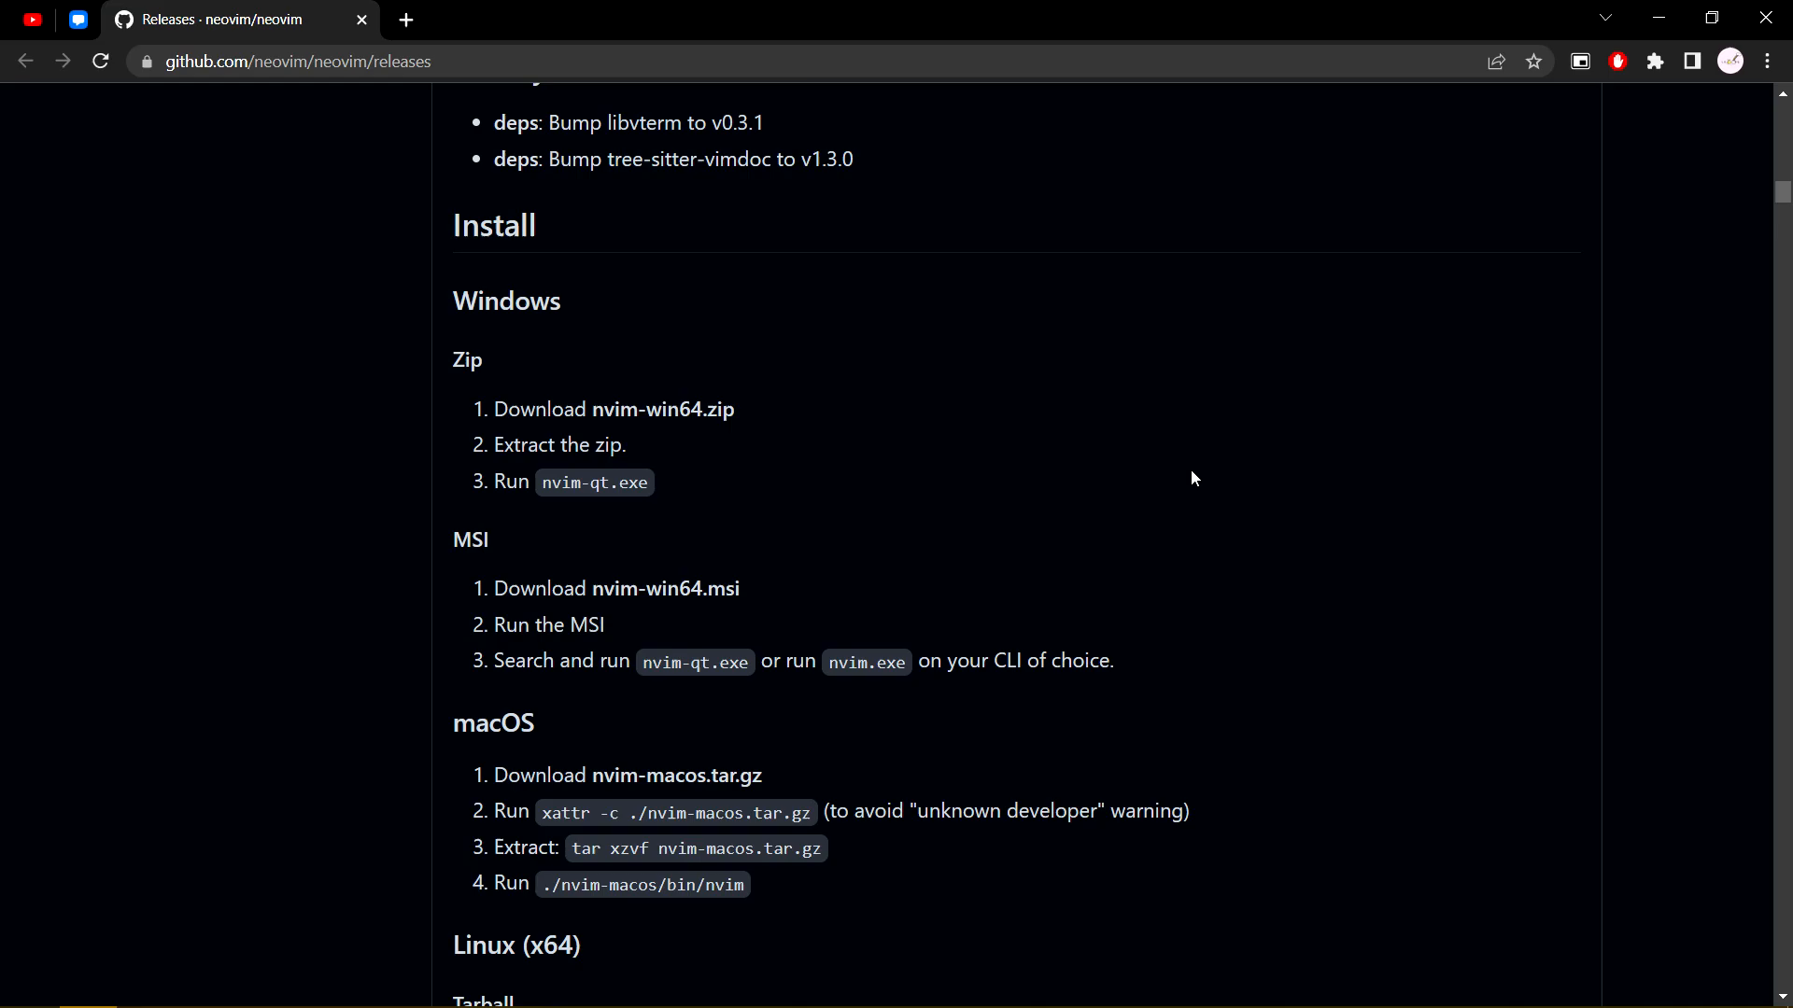
# Save the nvim-linux64.tar.gz release asset into C:\Programming
pyautogui.scroll(-3)
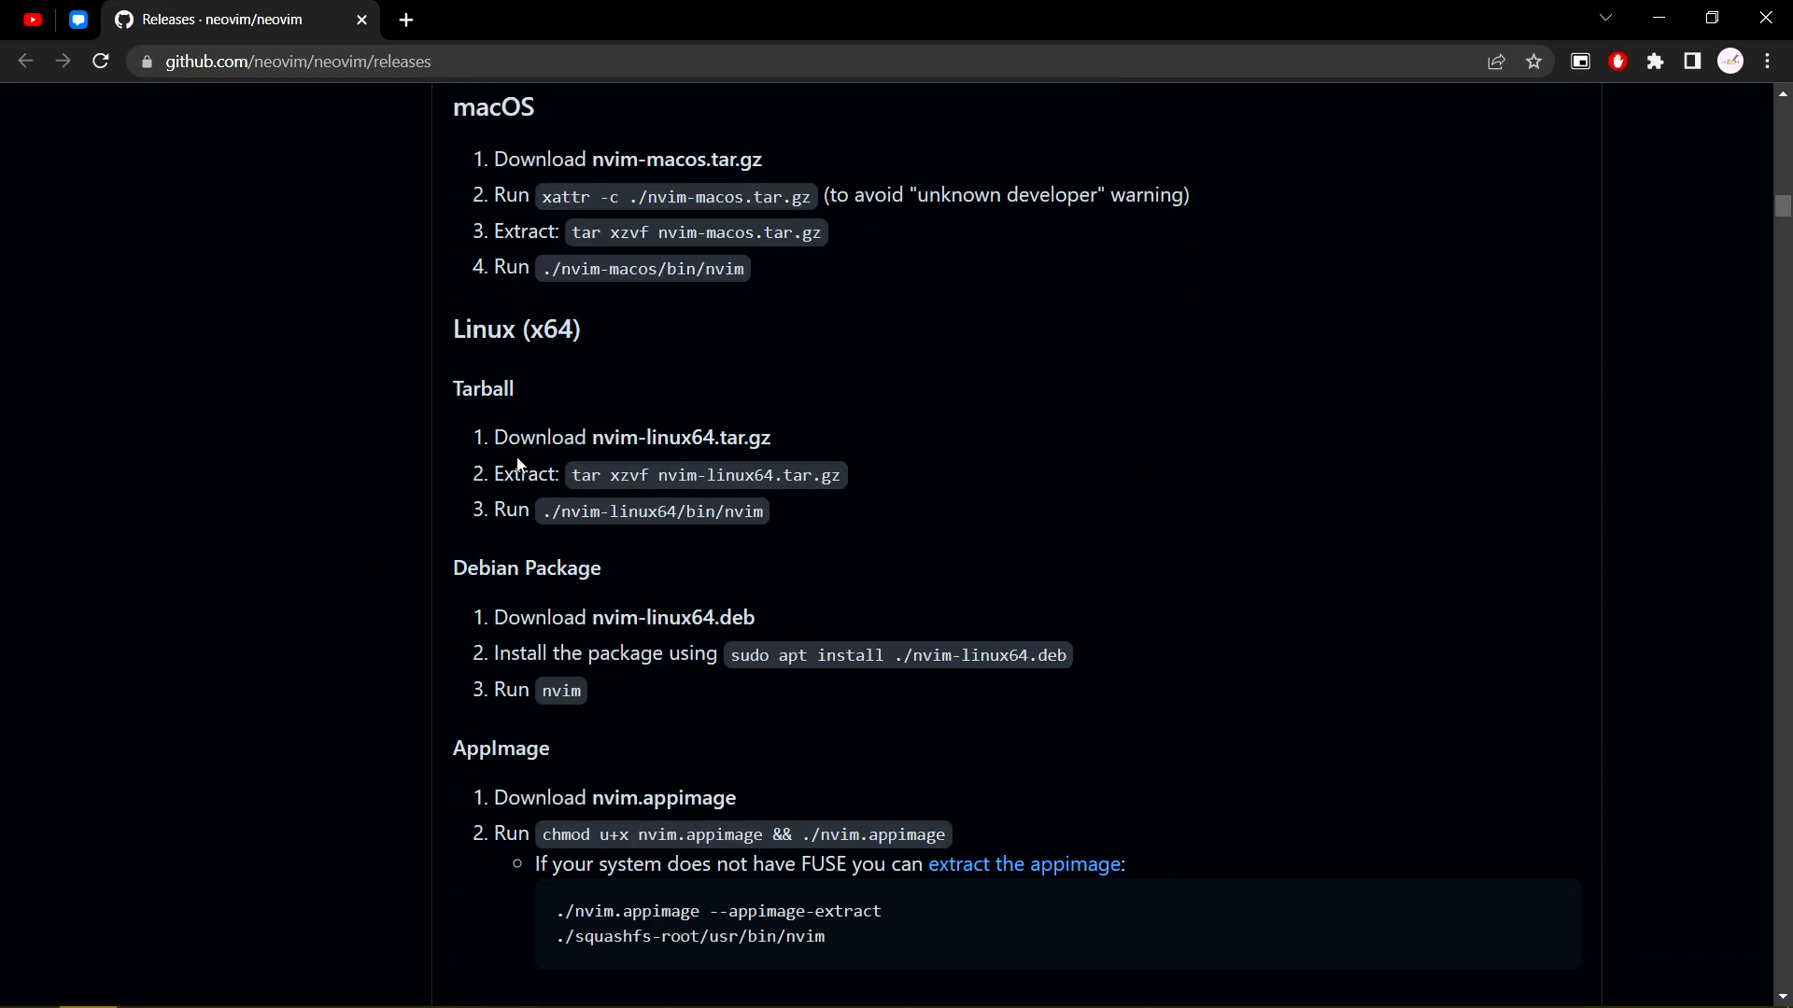
pyautogui.scroll(3)
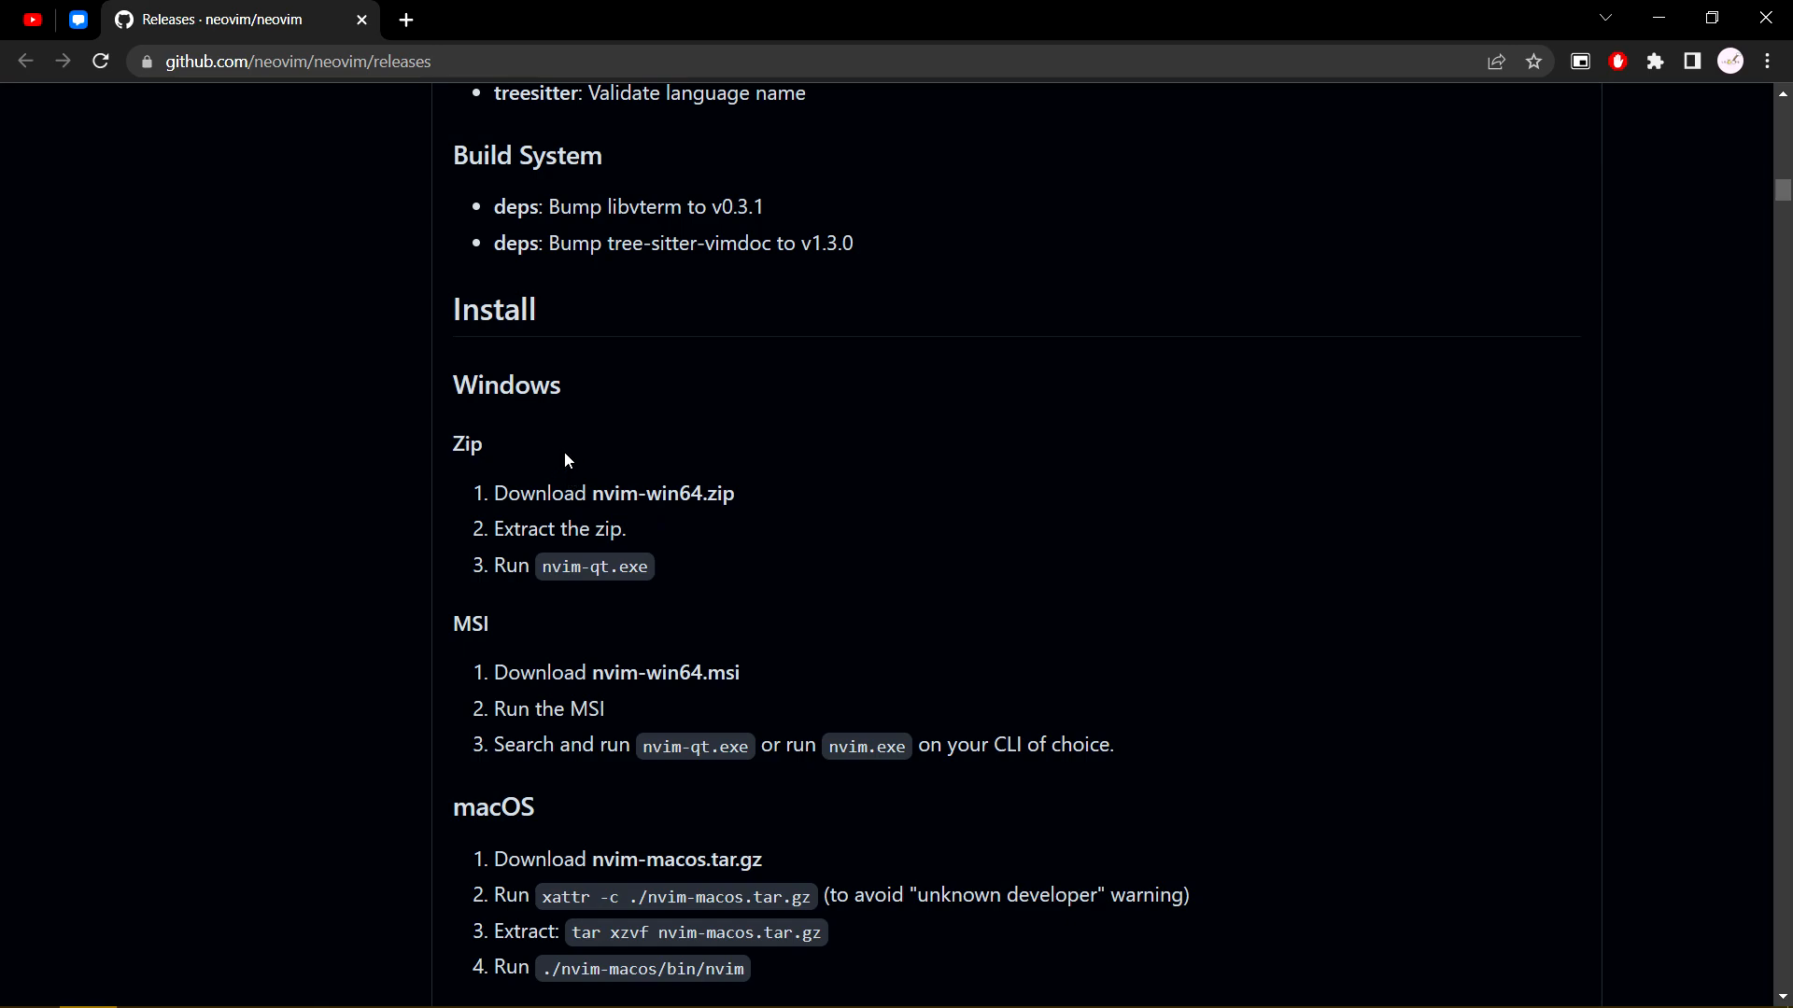
pyautogui.scroll(-3)
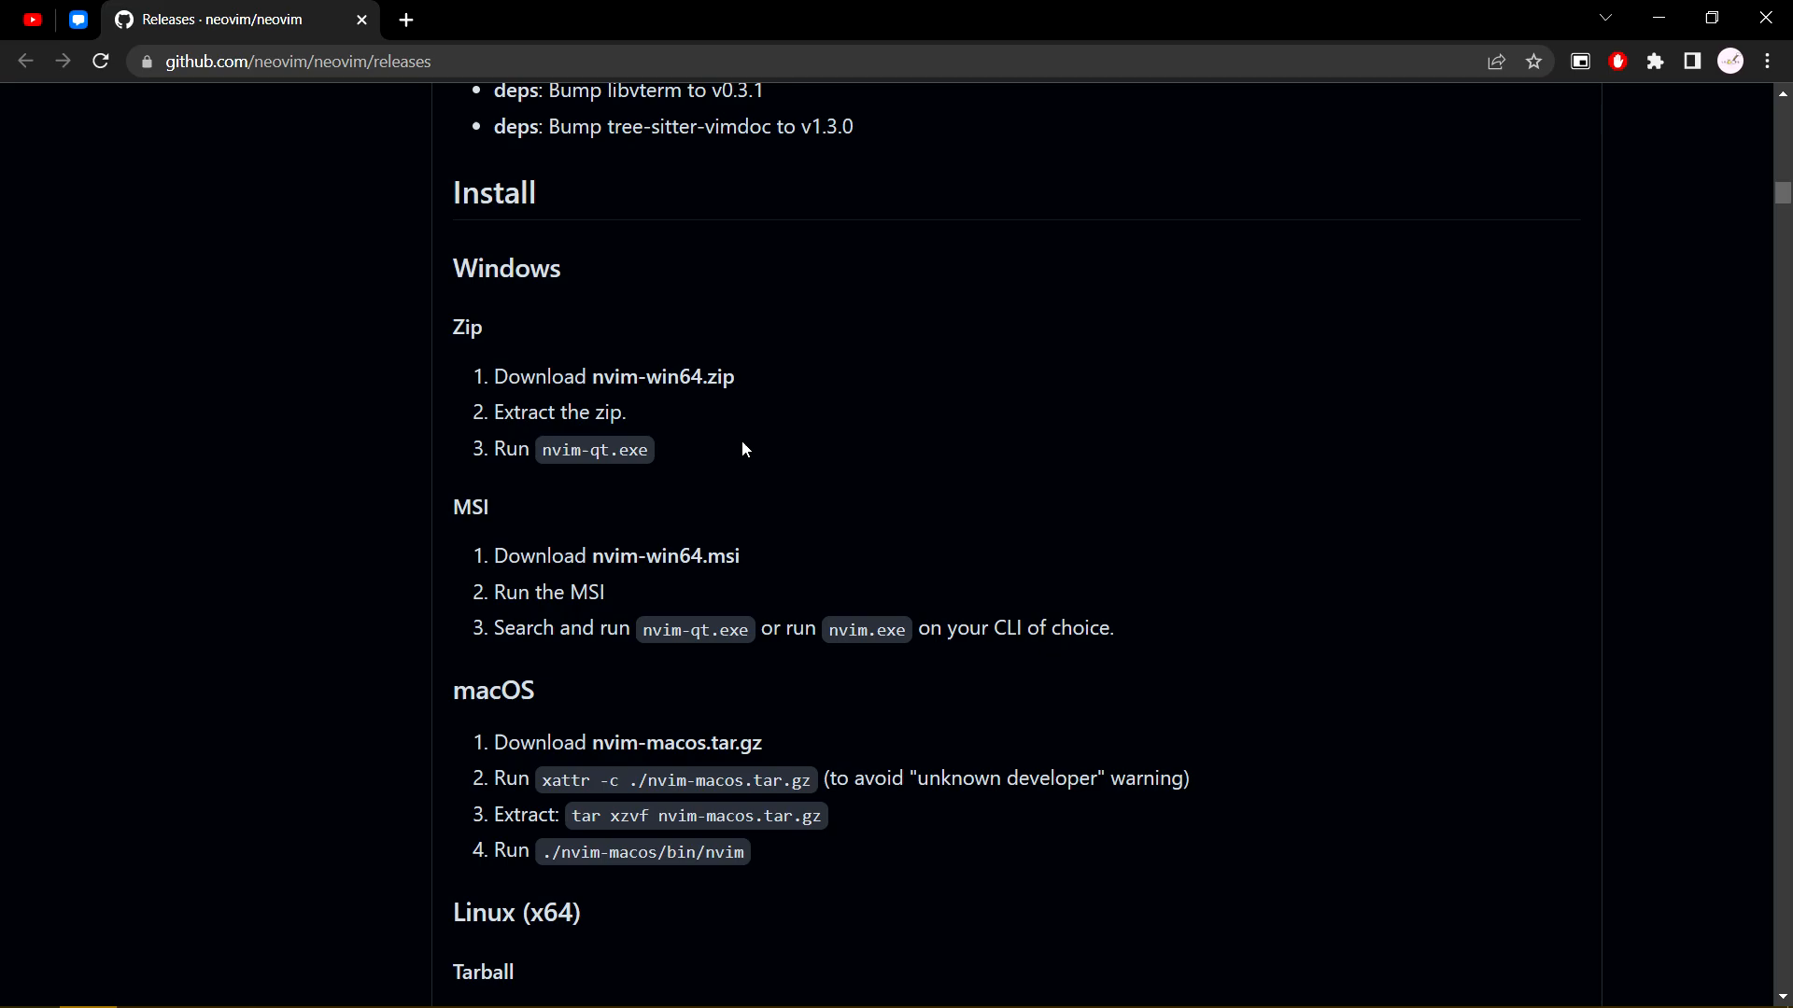
pyautogui.scroll(-3)
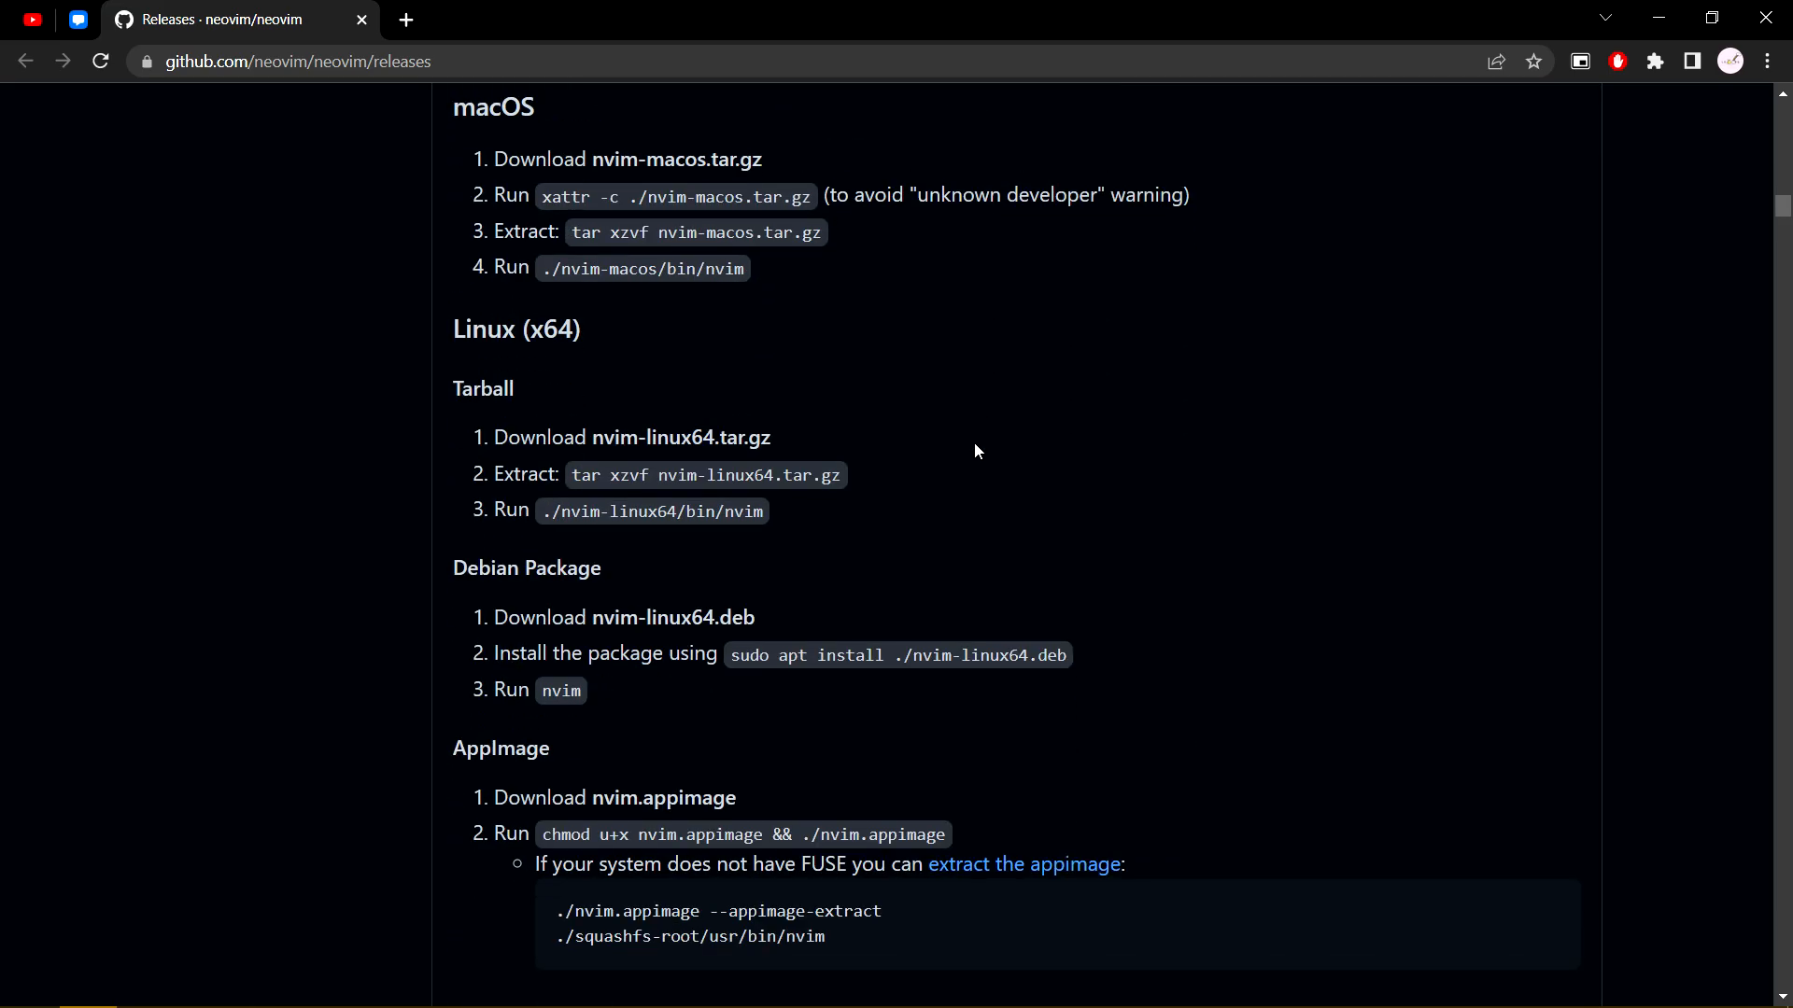
pyautogui.scroll(-3)
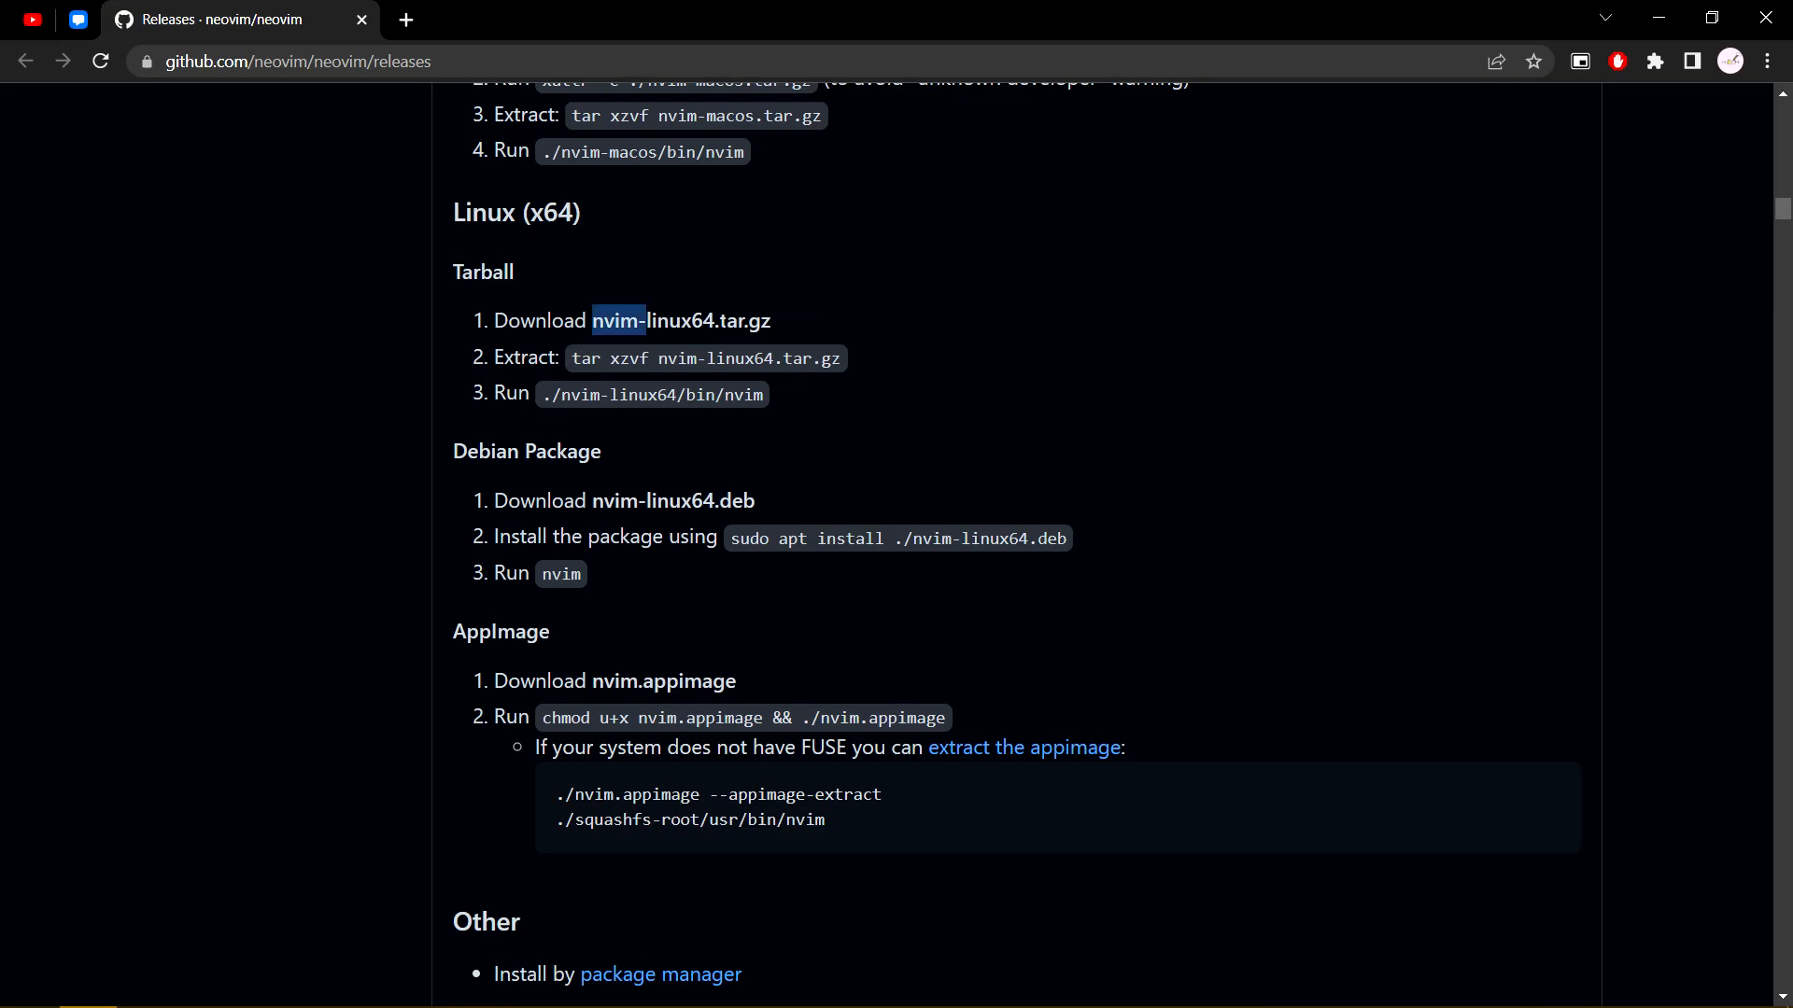
pyautogui.scroll(-3)
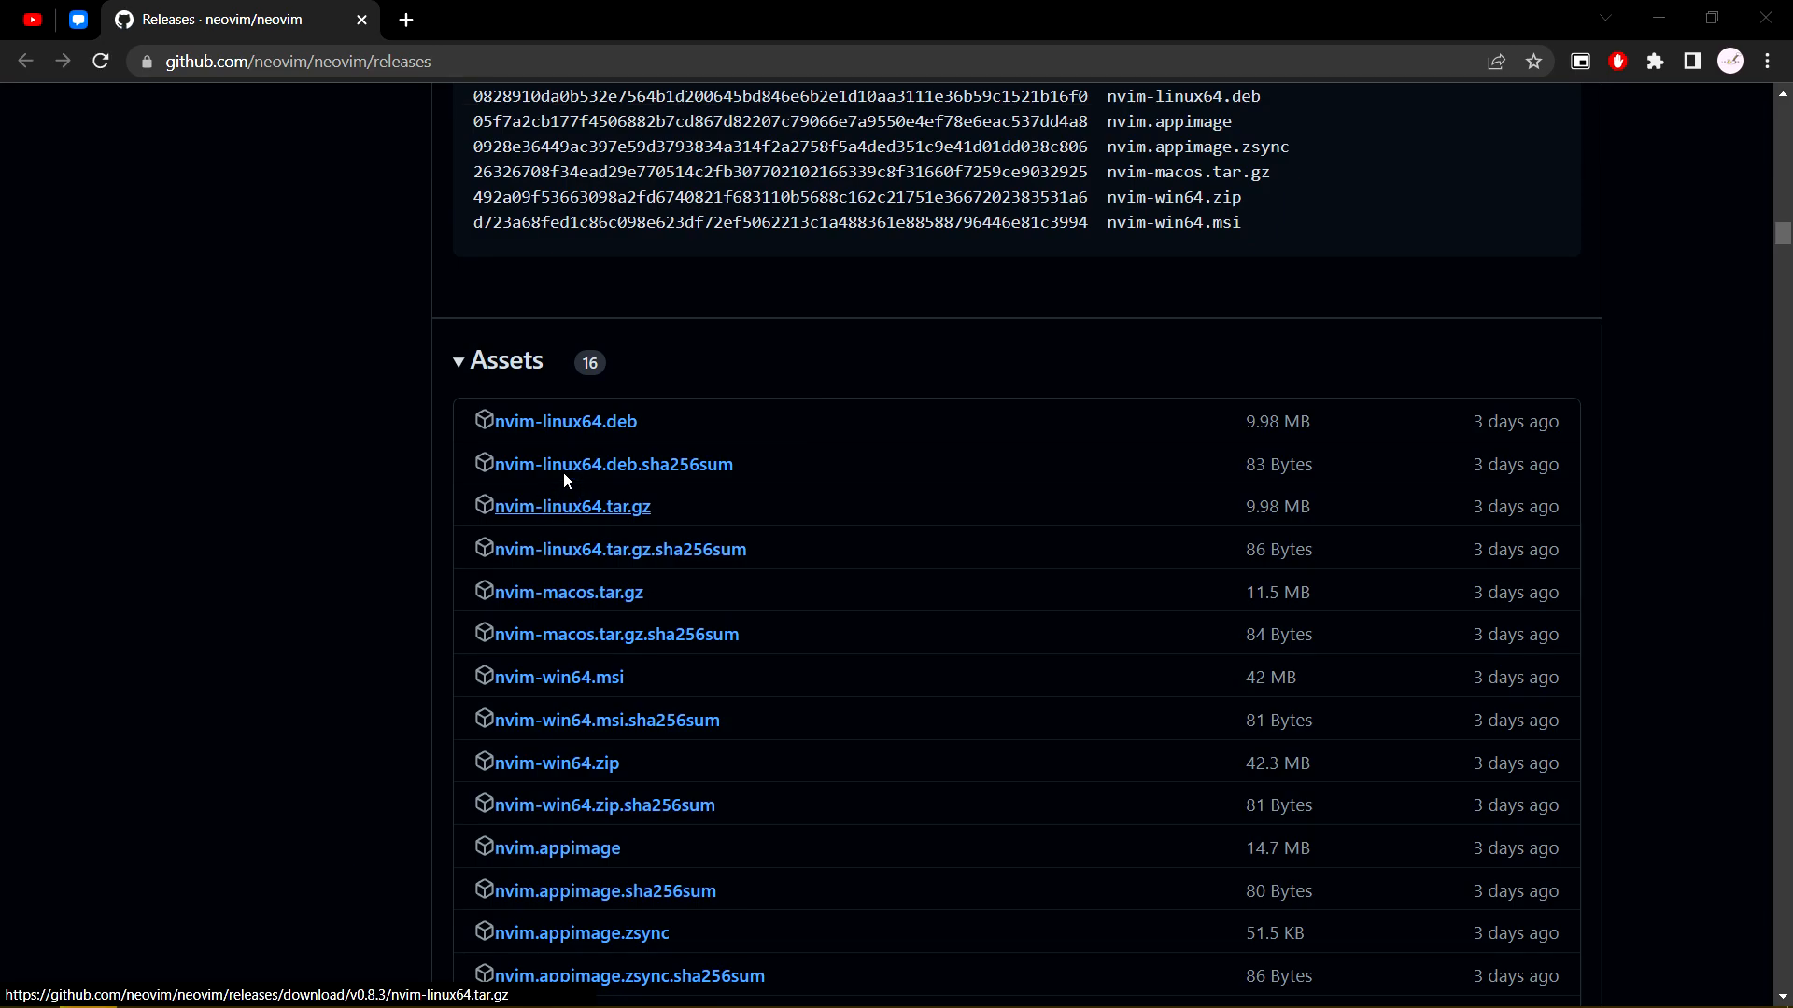
pyautogui.click(571, 505)
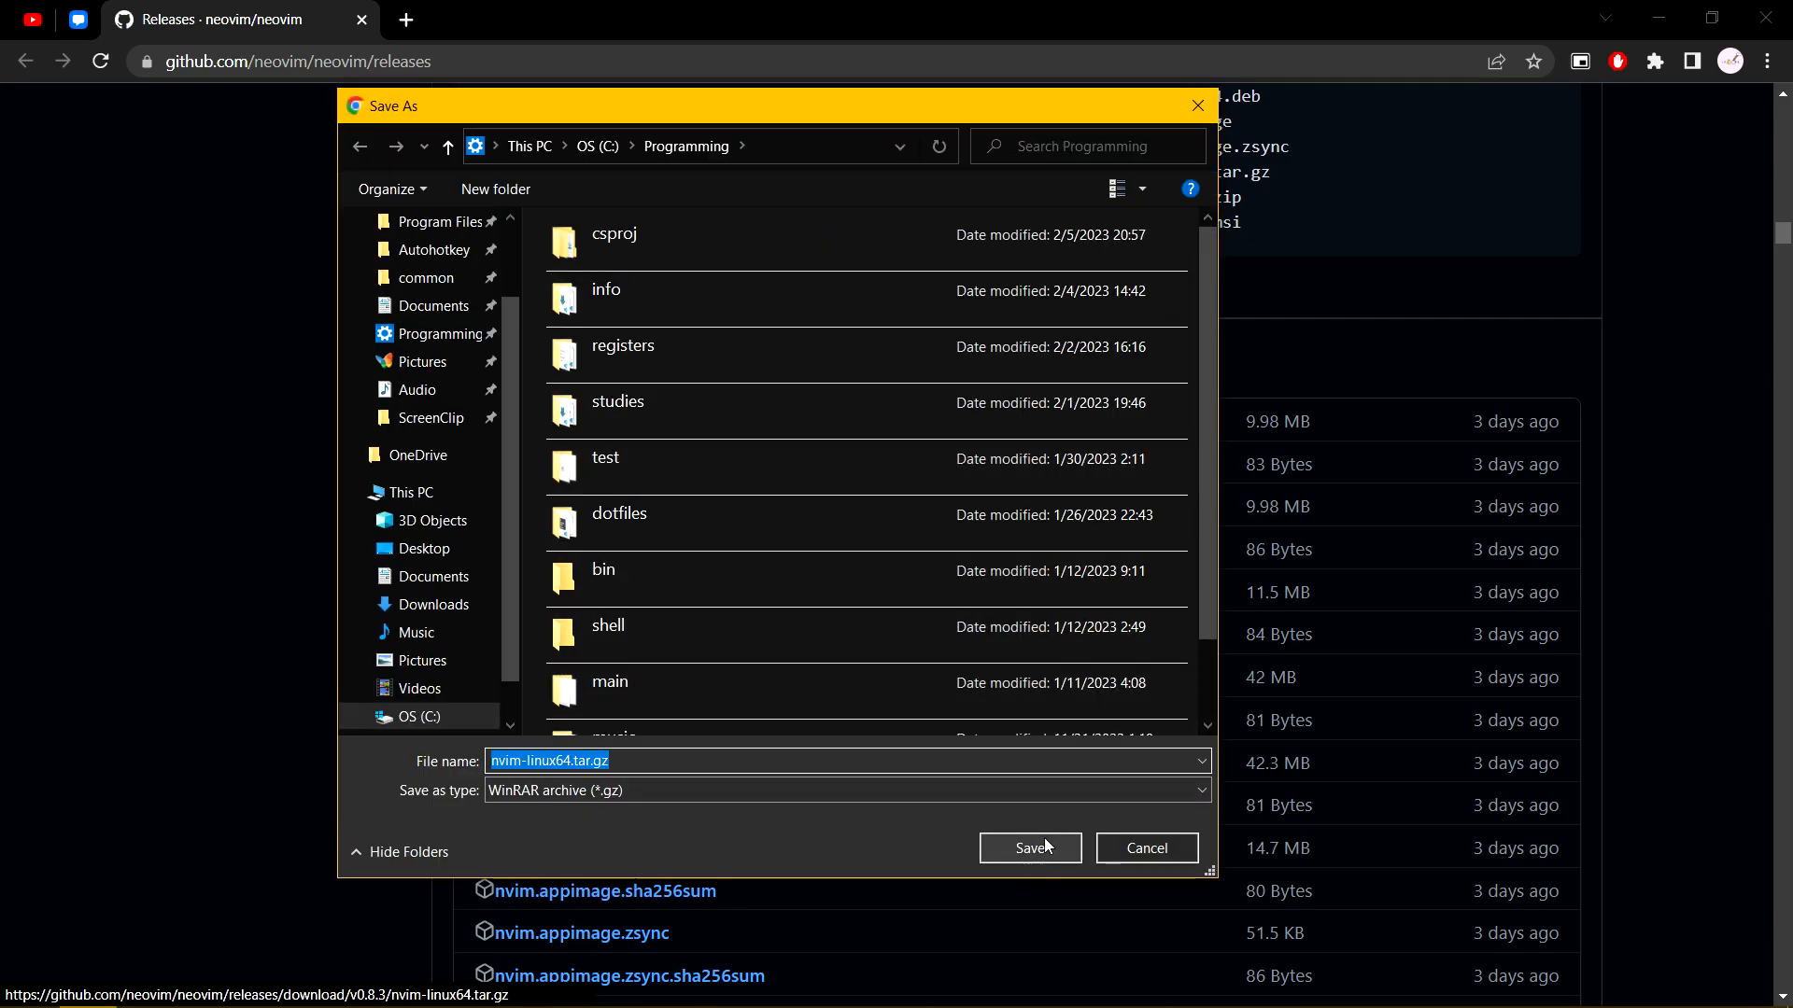
pyautogui.click(1027, 847)
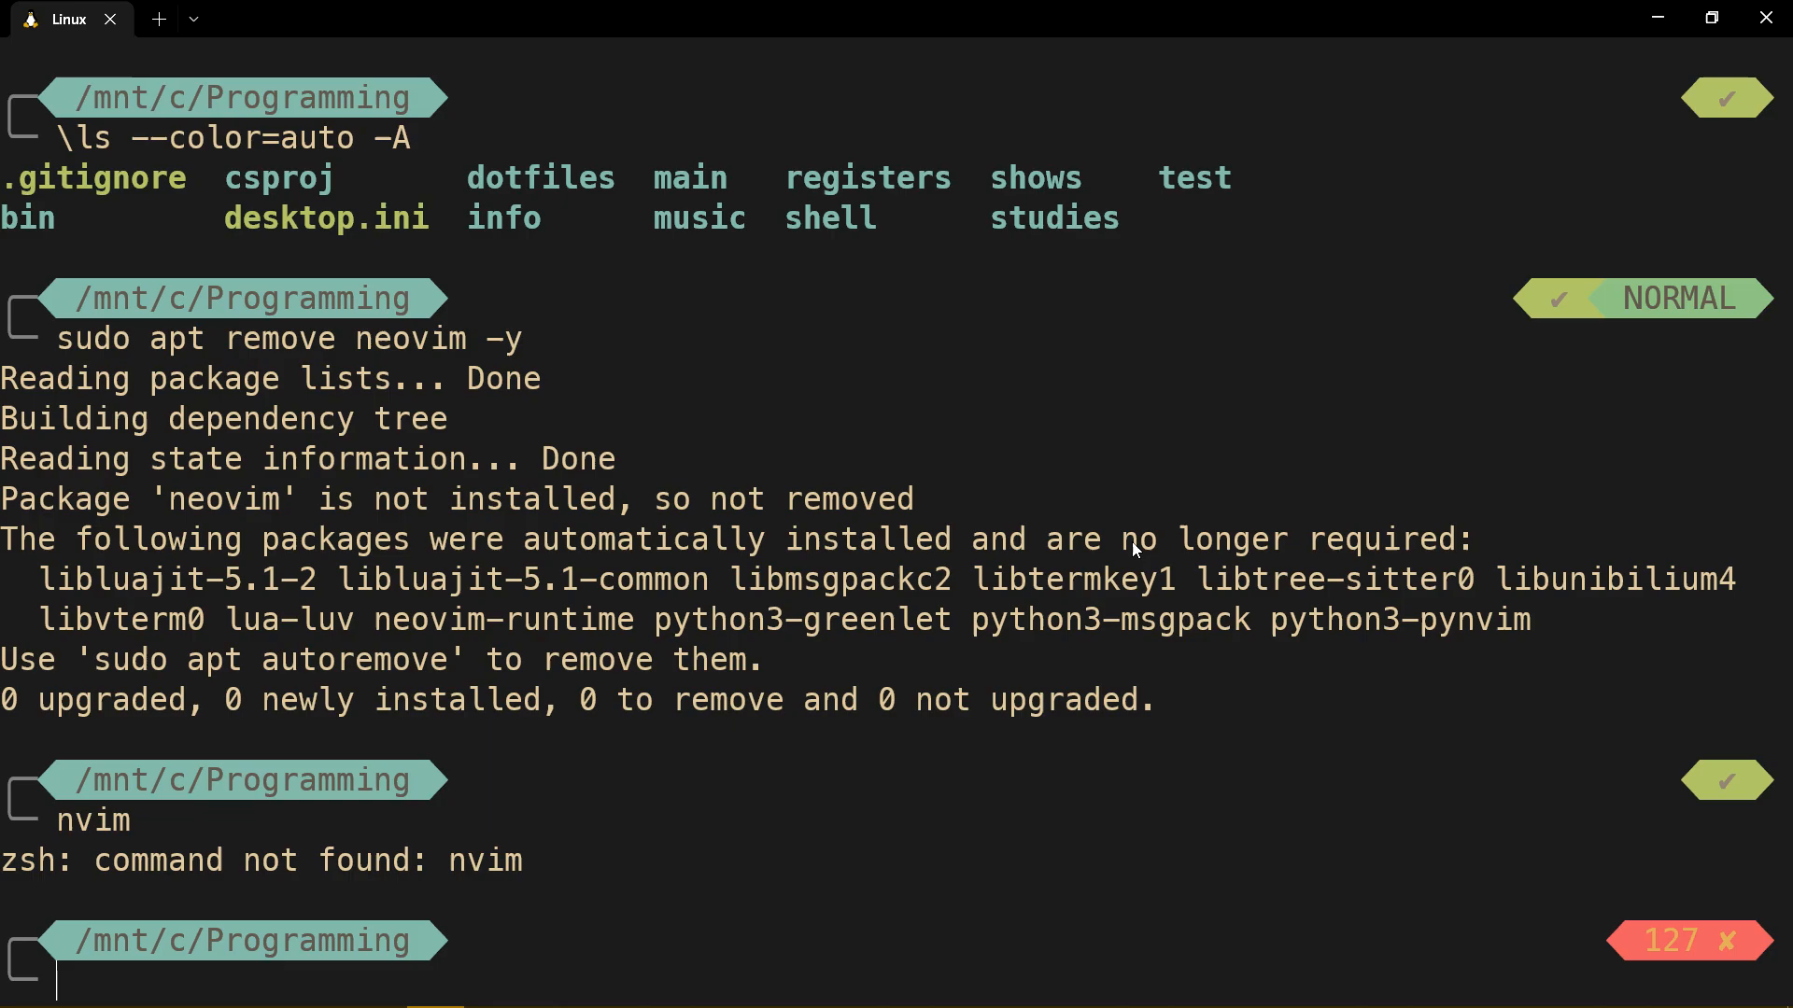
# Move nvim-linux64.tar.gz into ~/.local/bin and change directory to unpack it
pyautogui.scroll(-3)
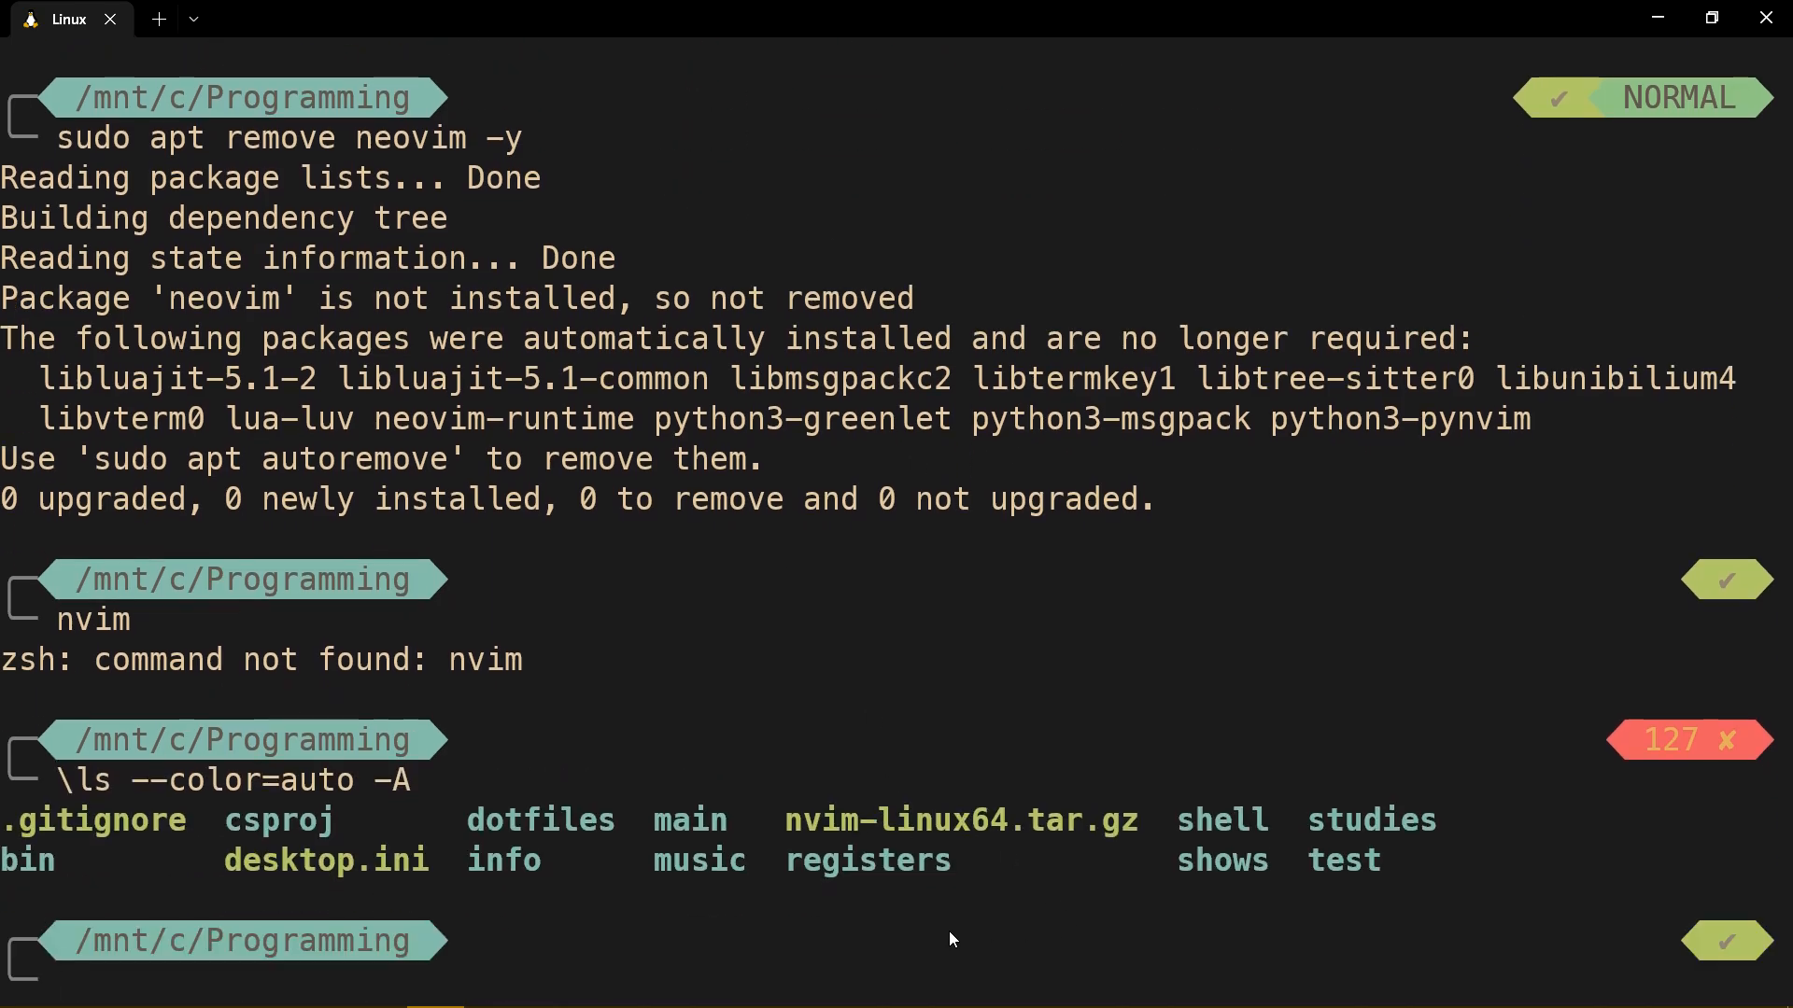
pyautogui.moveTo(1114, 841)
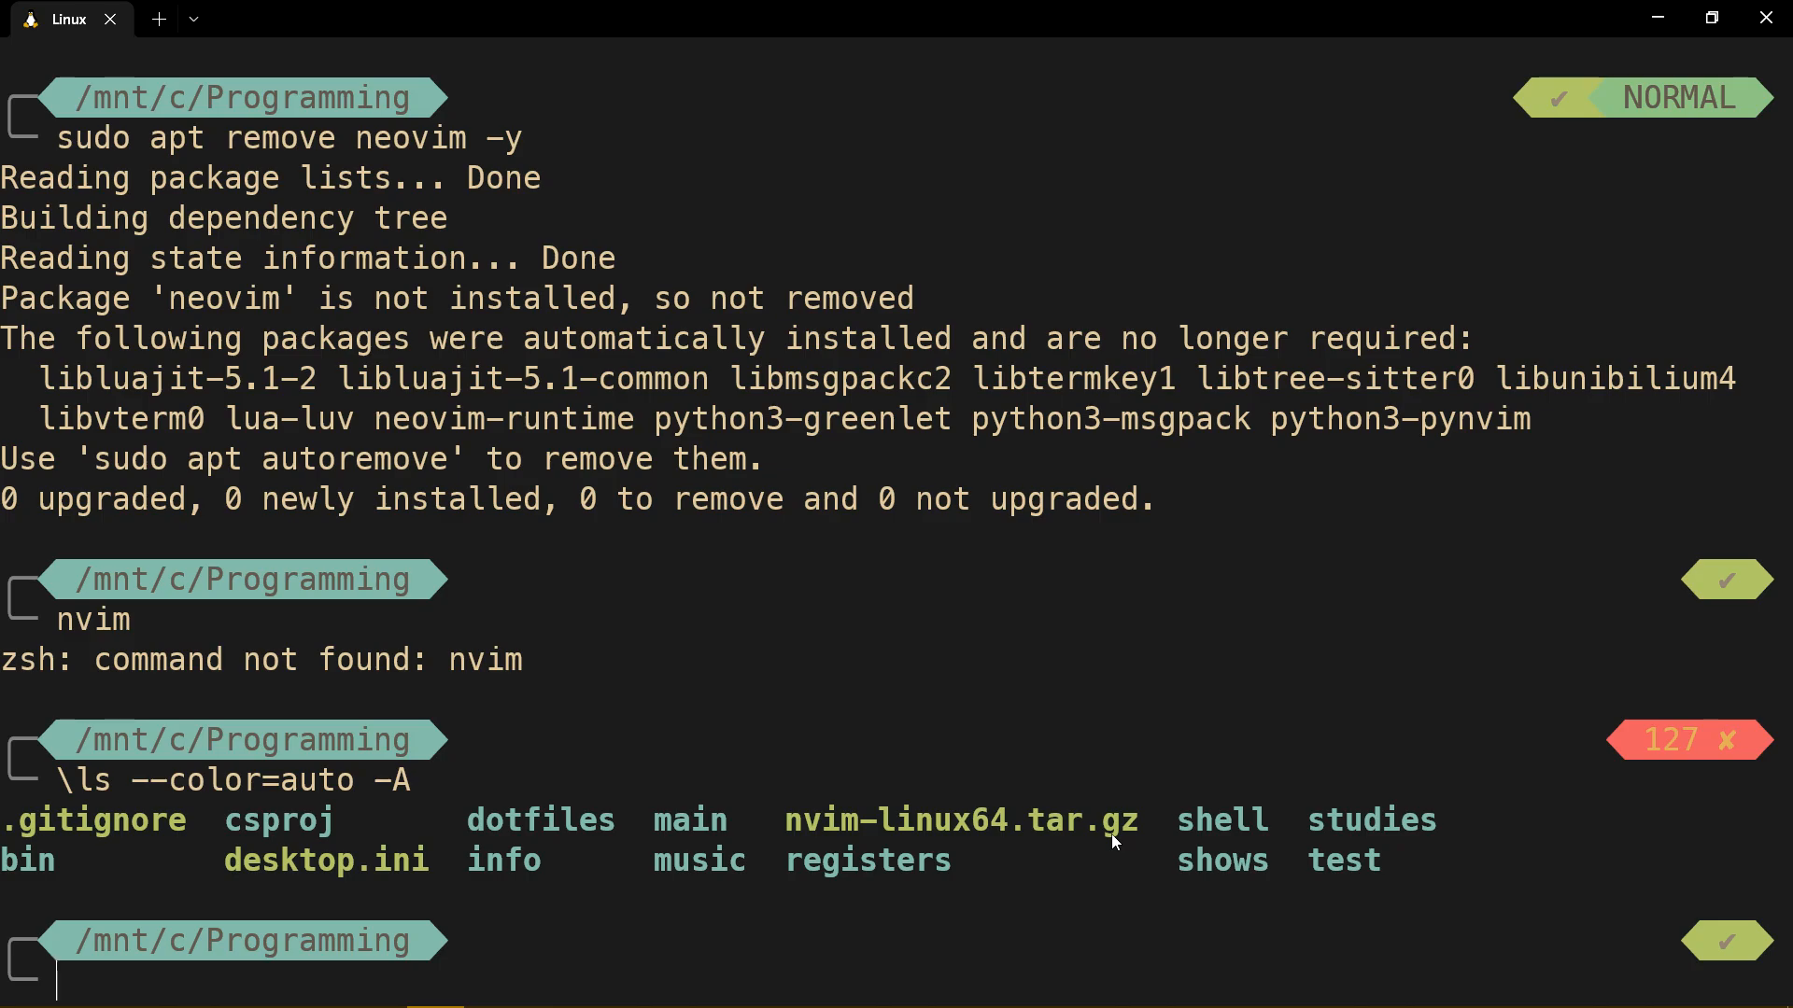
pyautogui.write('mv nvim-linux64.tar.gz ~/.local/bin')
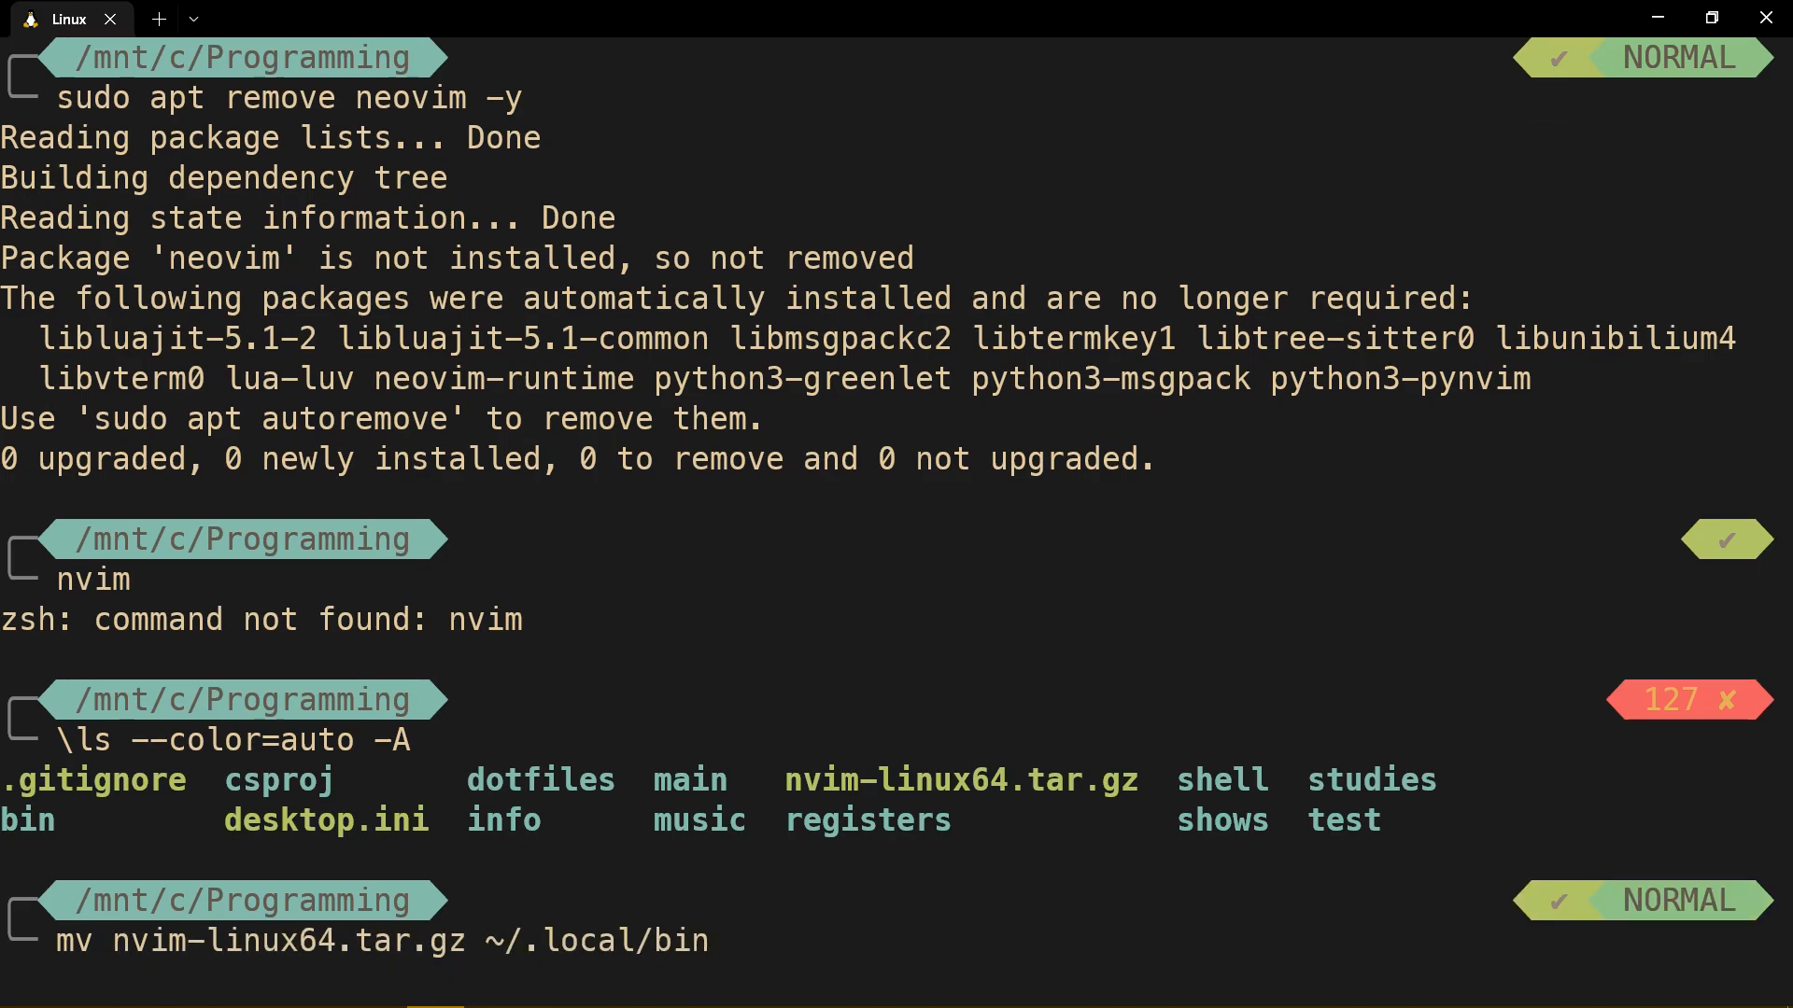
pyautogui.write('cd /usr/bin/')
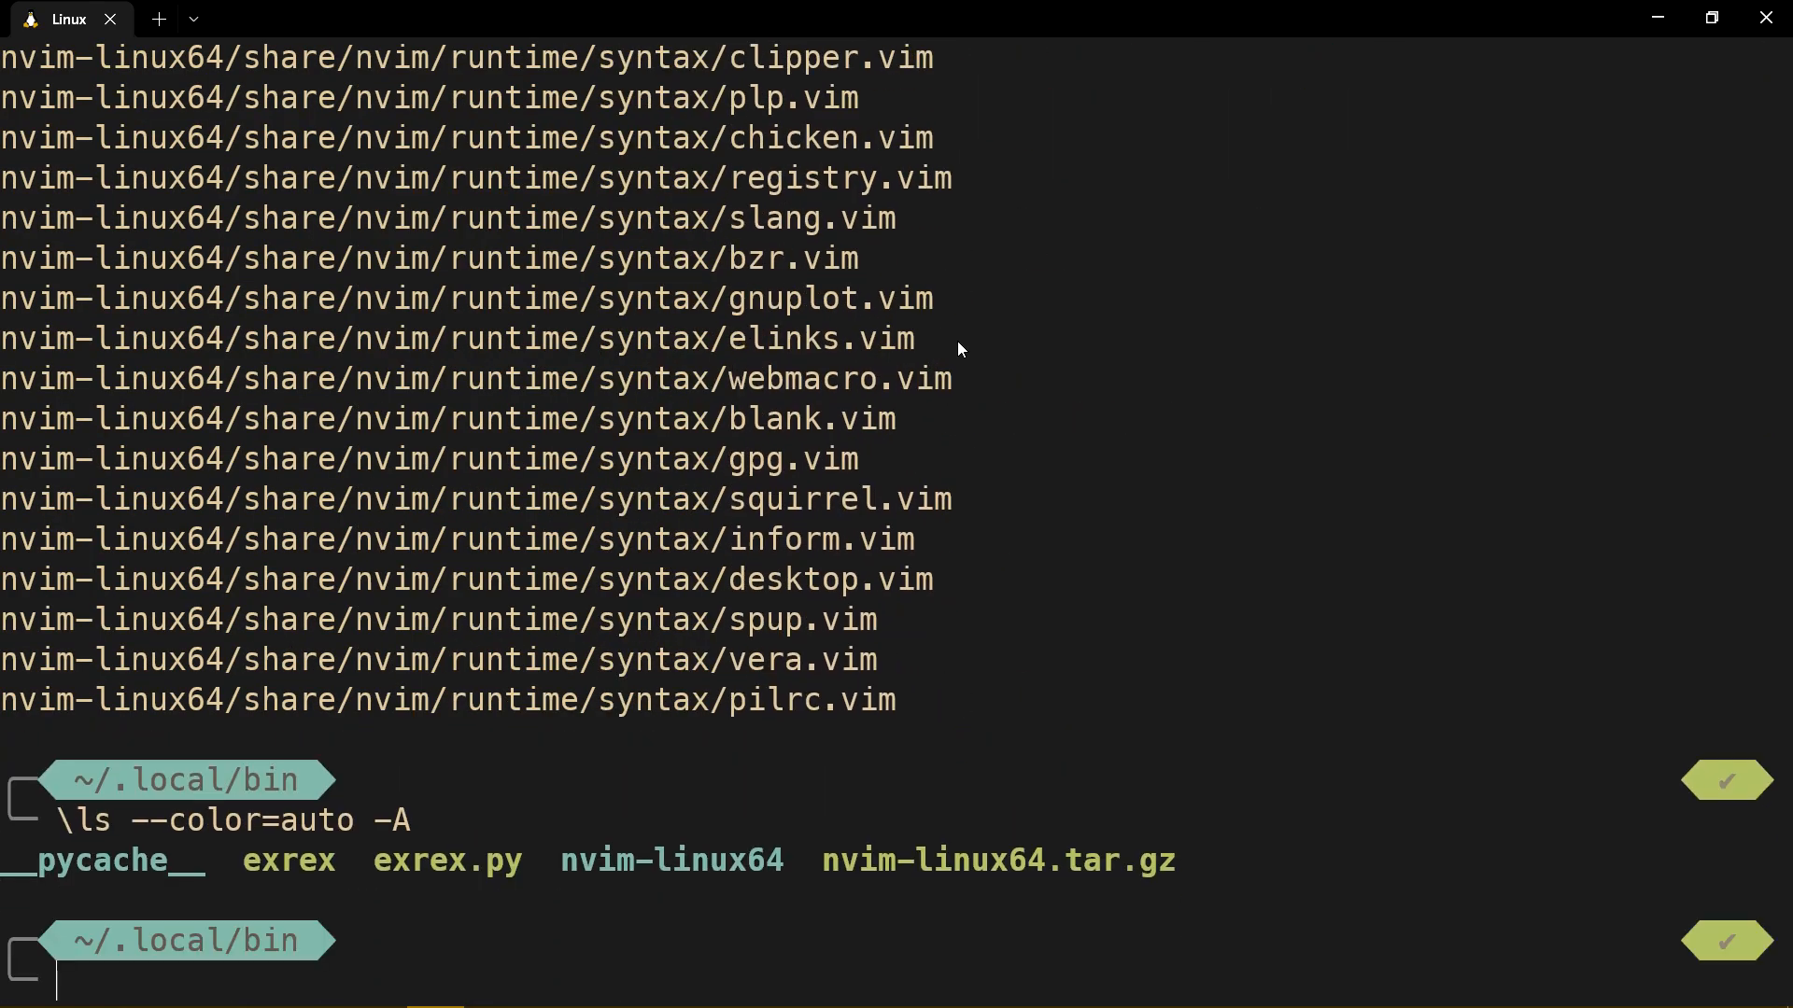
# Delete leftover nvim files, symlink ./nvim-linux64/bin/nvim as ./nvim, and echo $PATH
pyautogui.write('rm -fr nvim nvim-linux64')
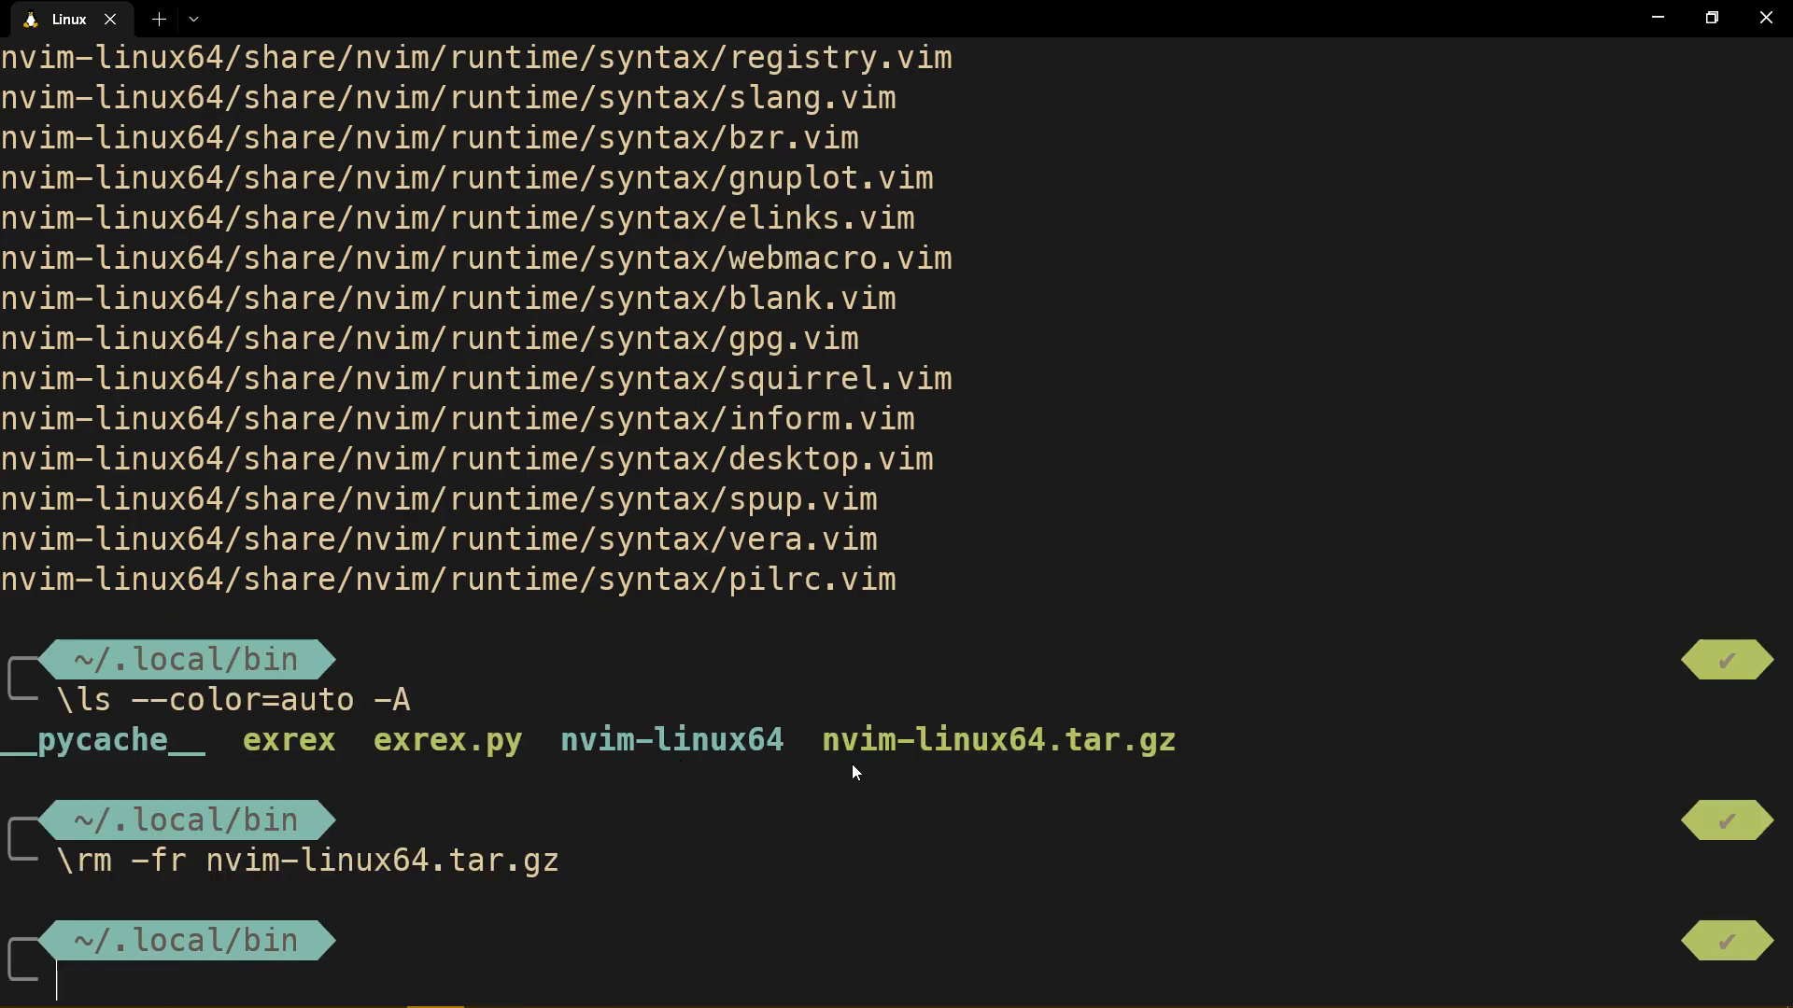
pyautogui.write('ln -s ./nvim-linux64/bin/nvim ./nvim')
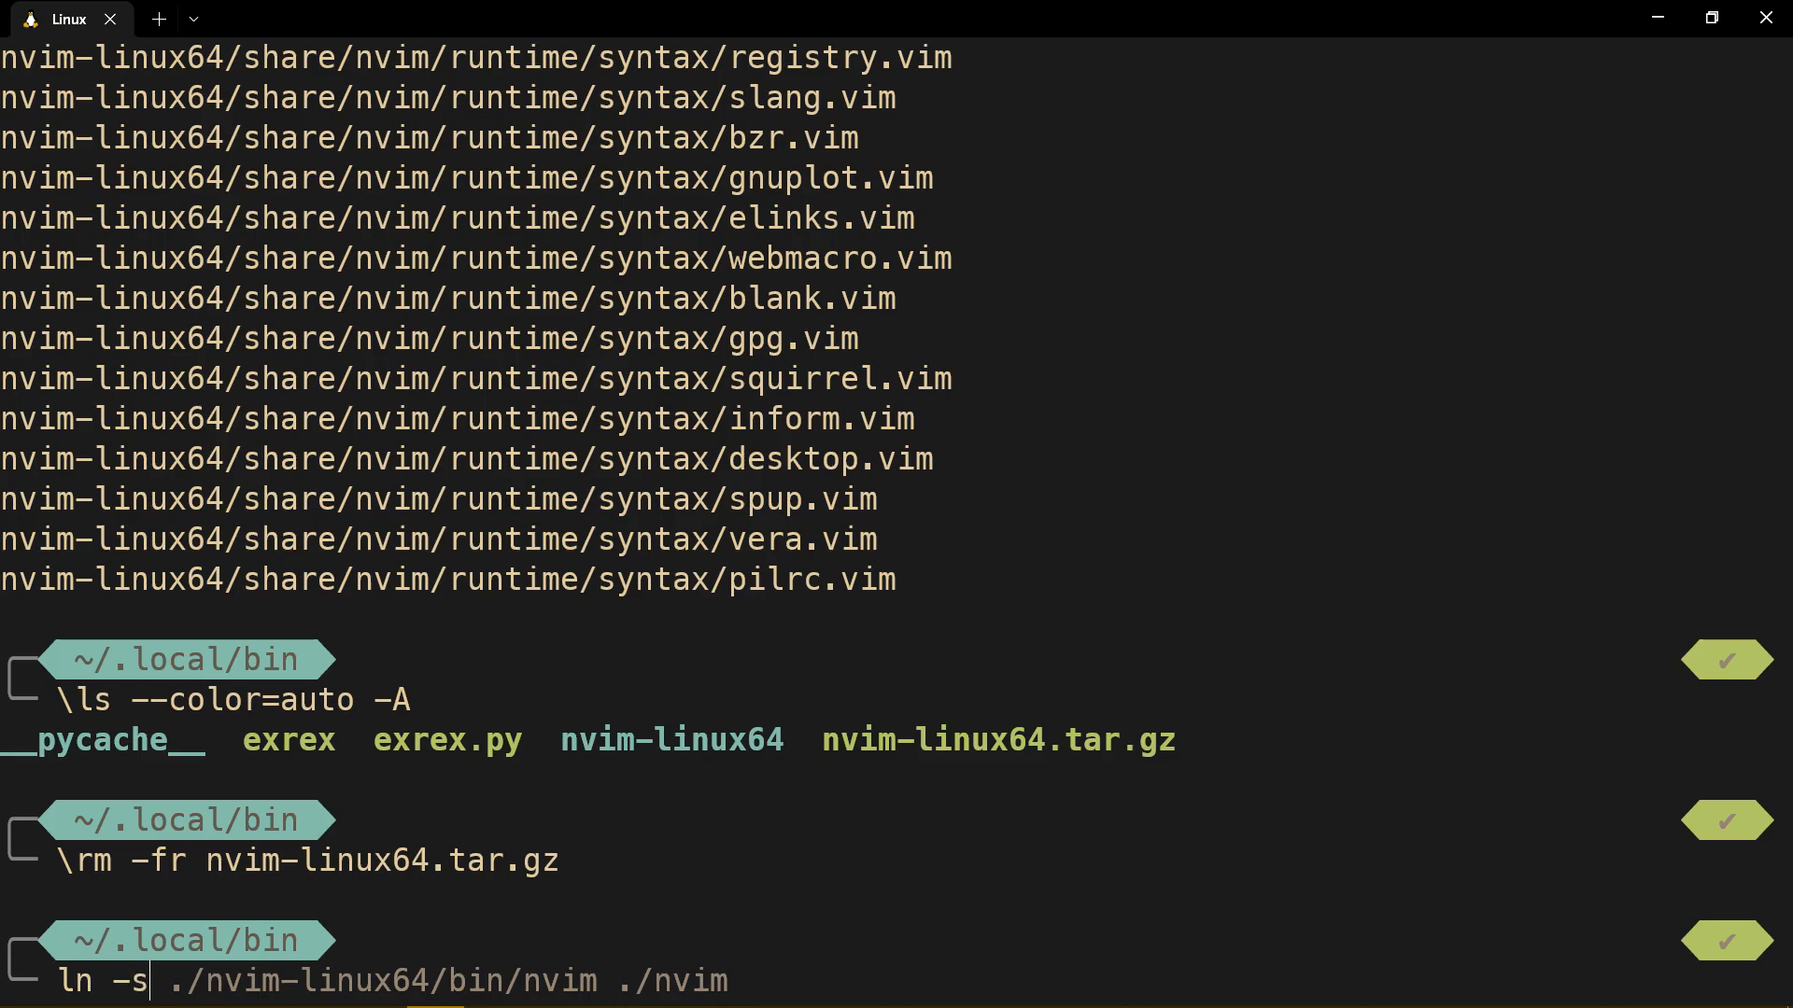
pyautogui.press('Escape')
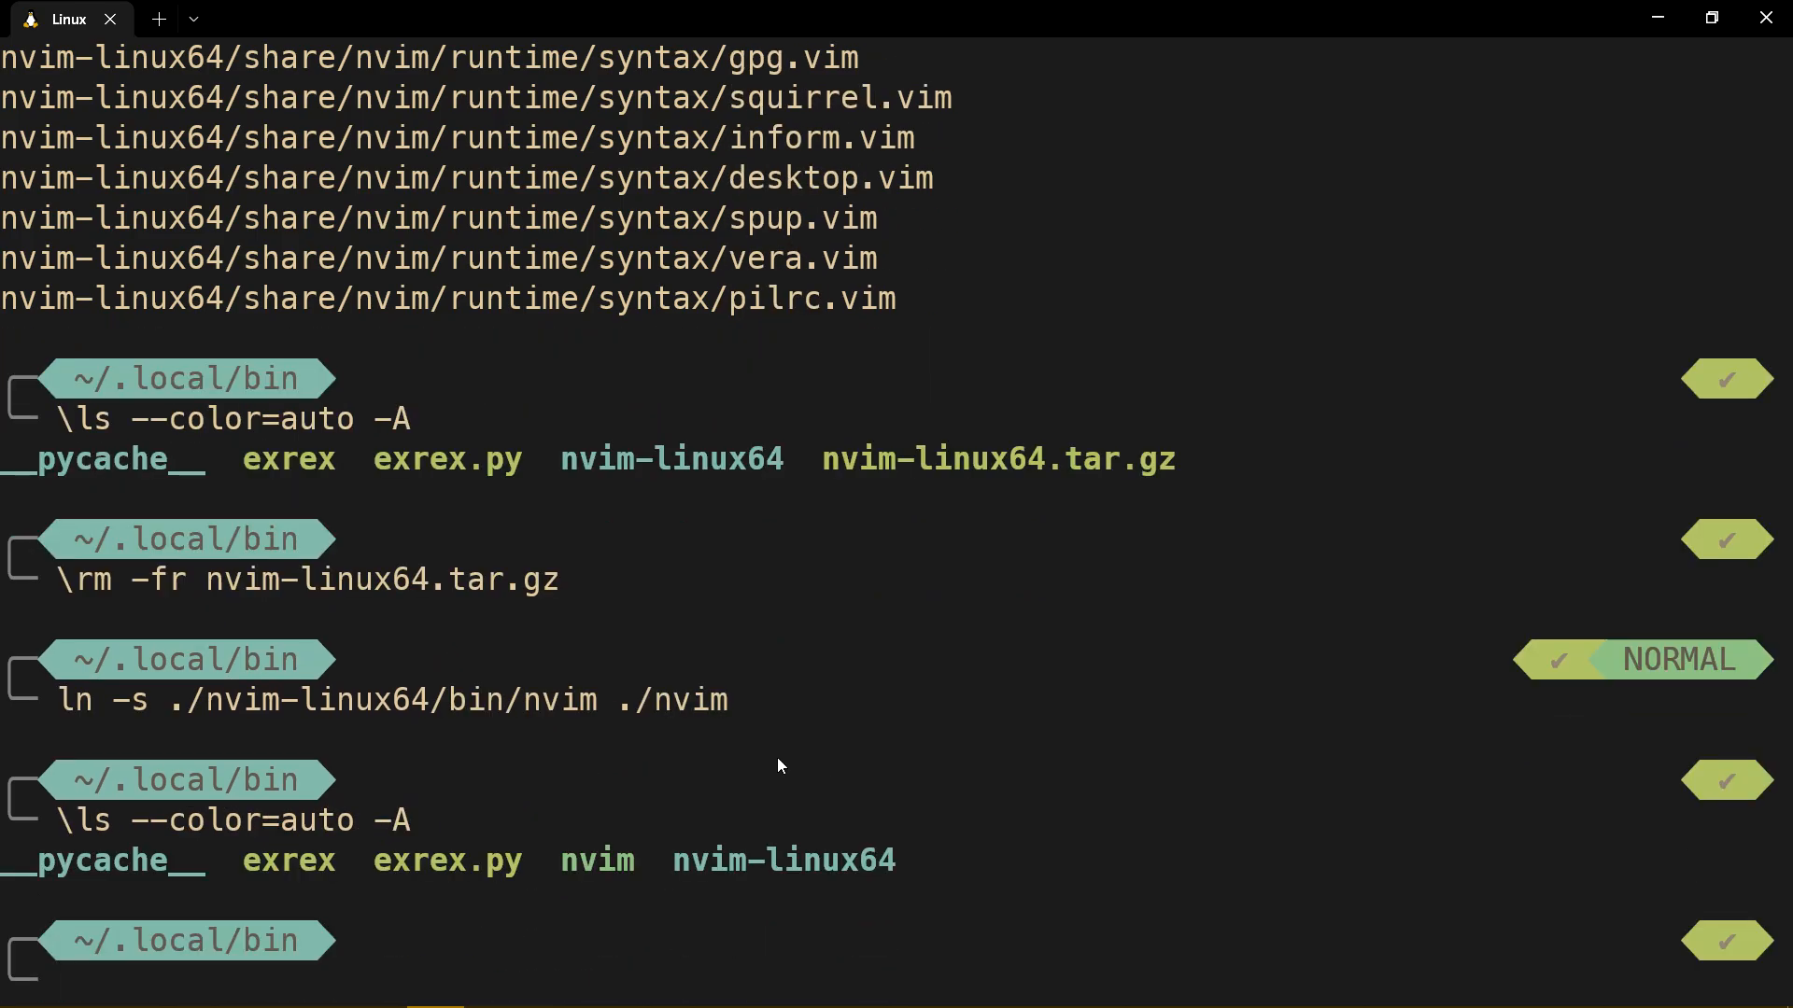
pyautogui.moveTo(912, 895)
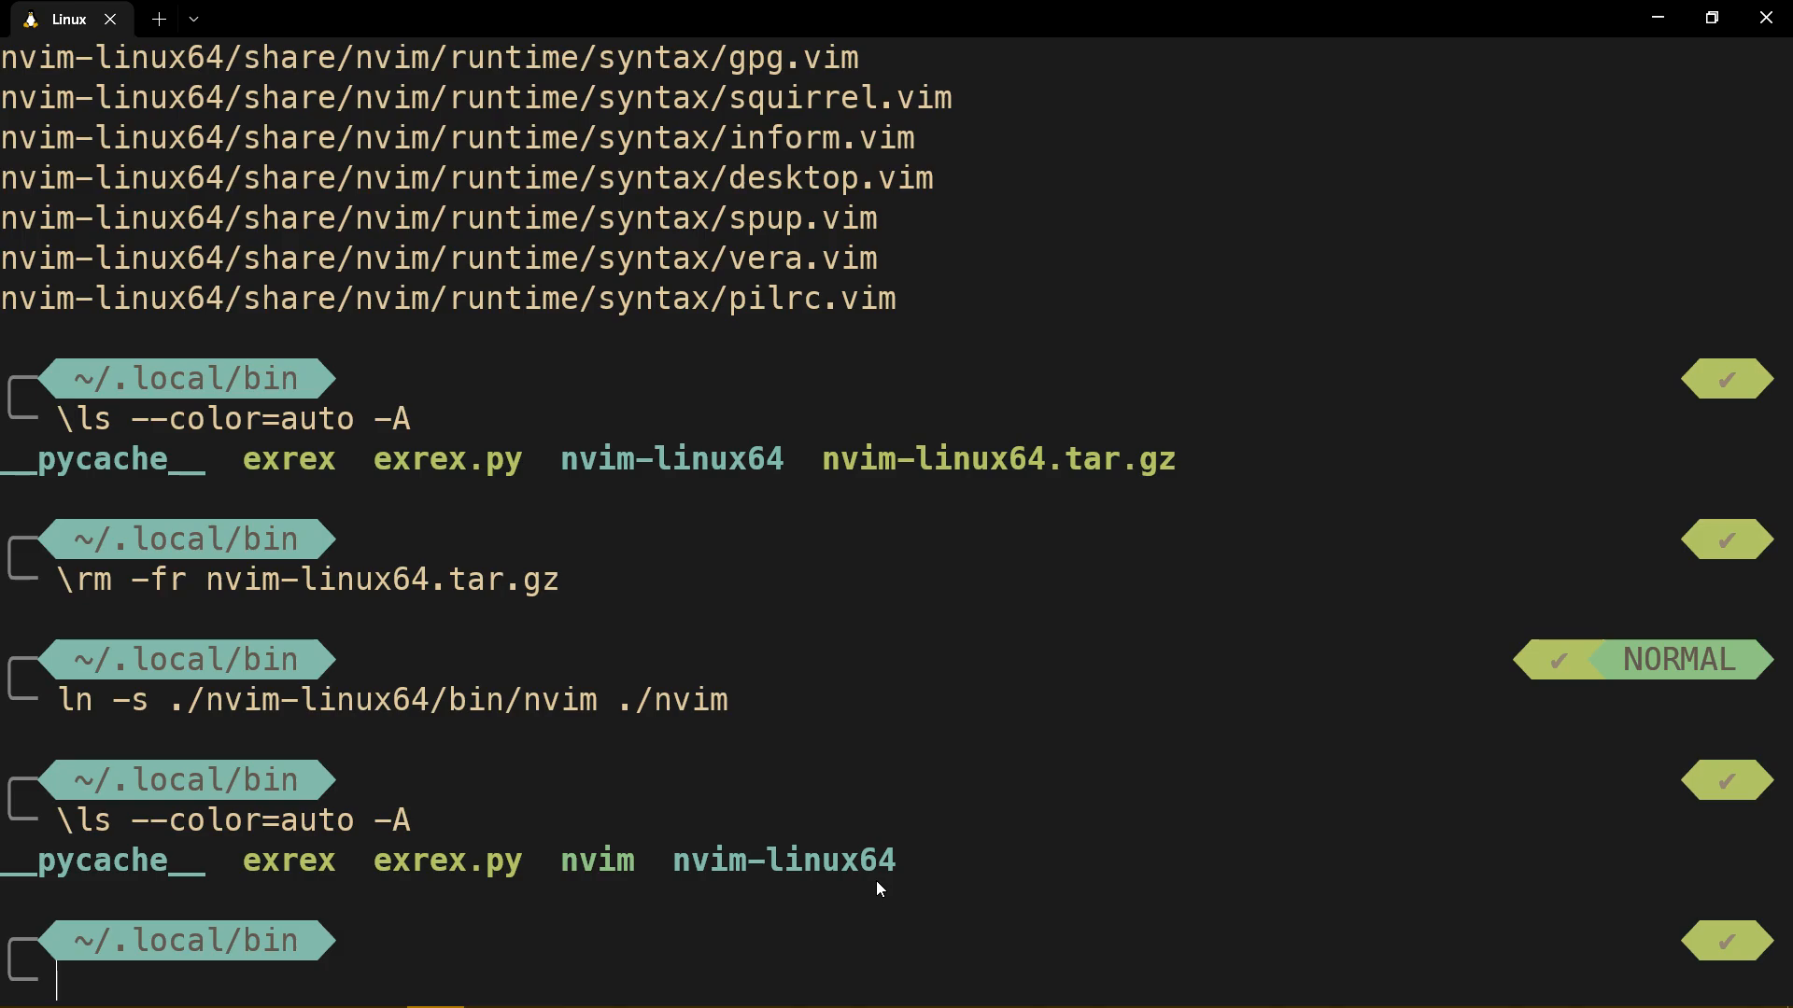
pyautogui.moveTo(78, 789)
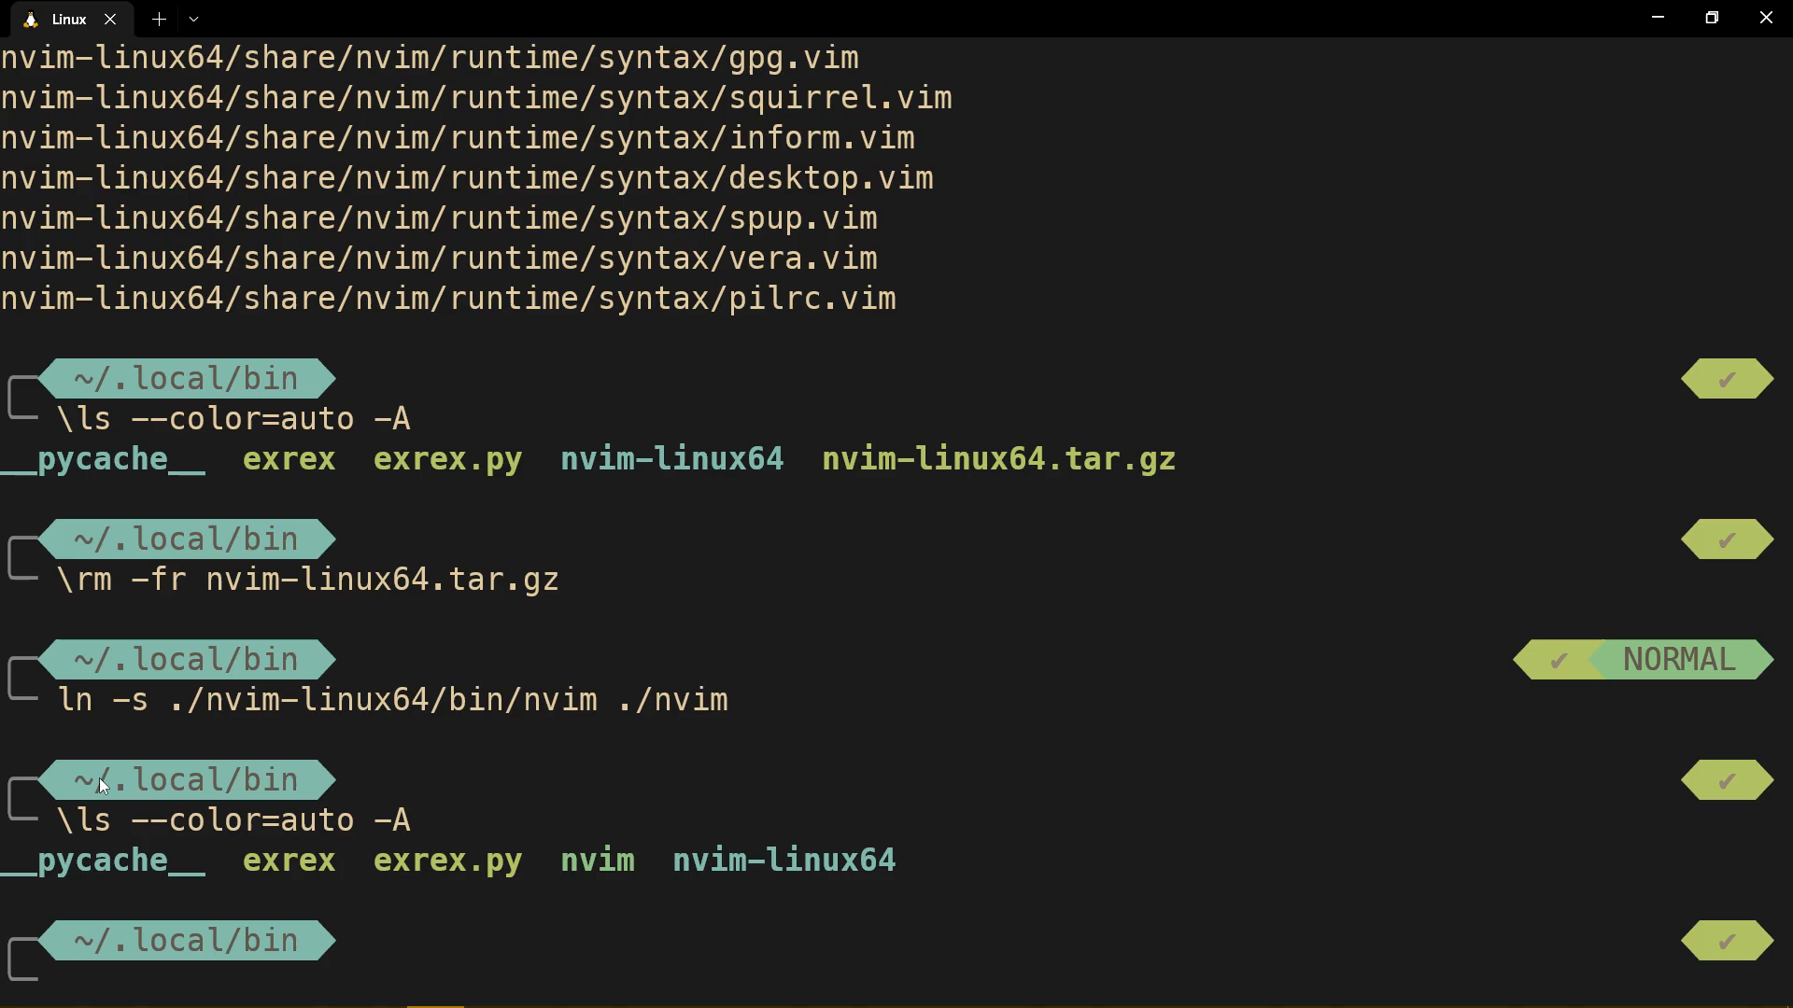
pyautogui.write('echo $PATH')
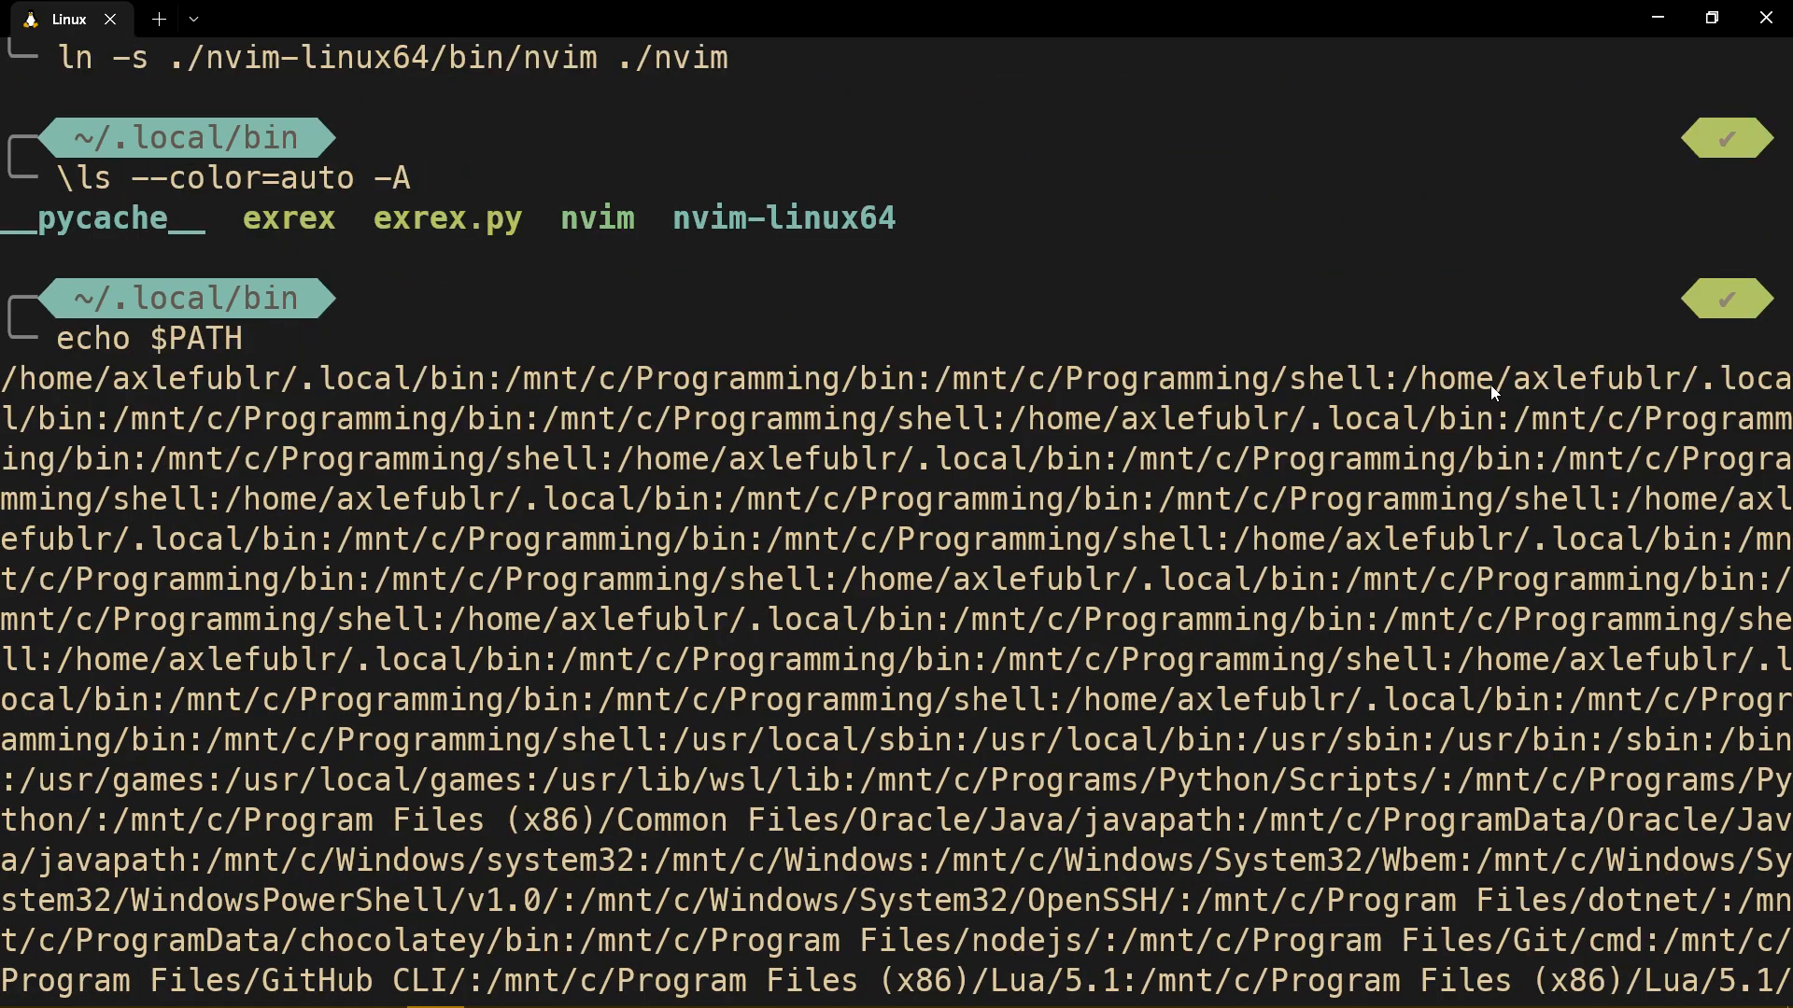
pyautogui.moveTo(1426, 386)
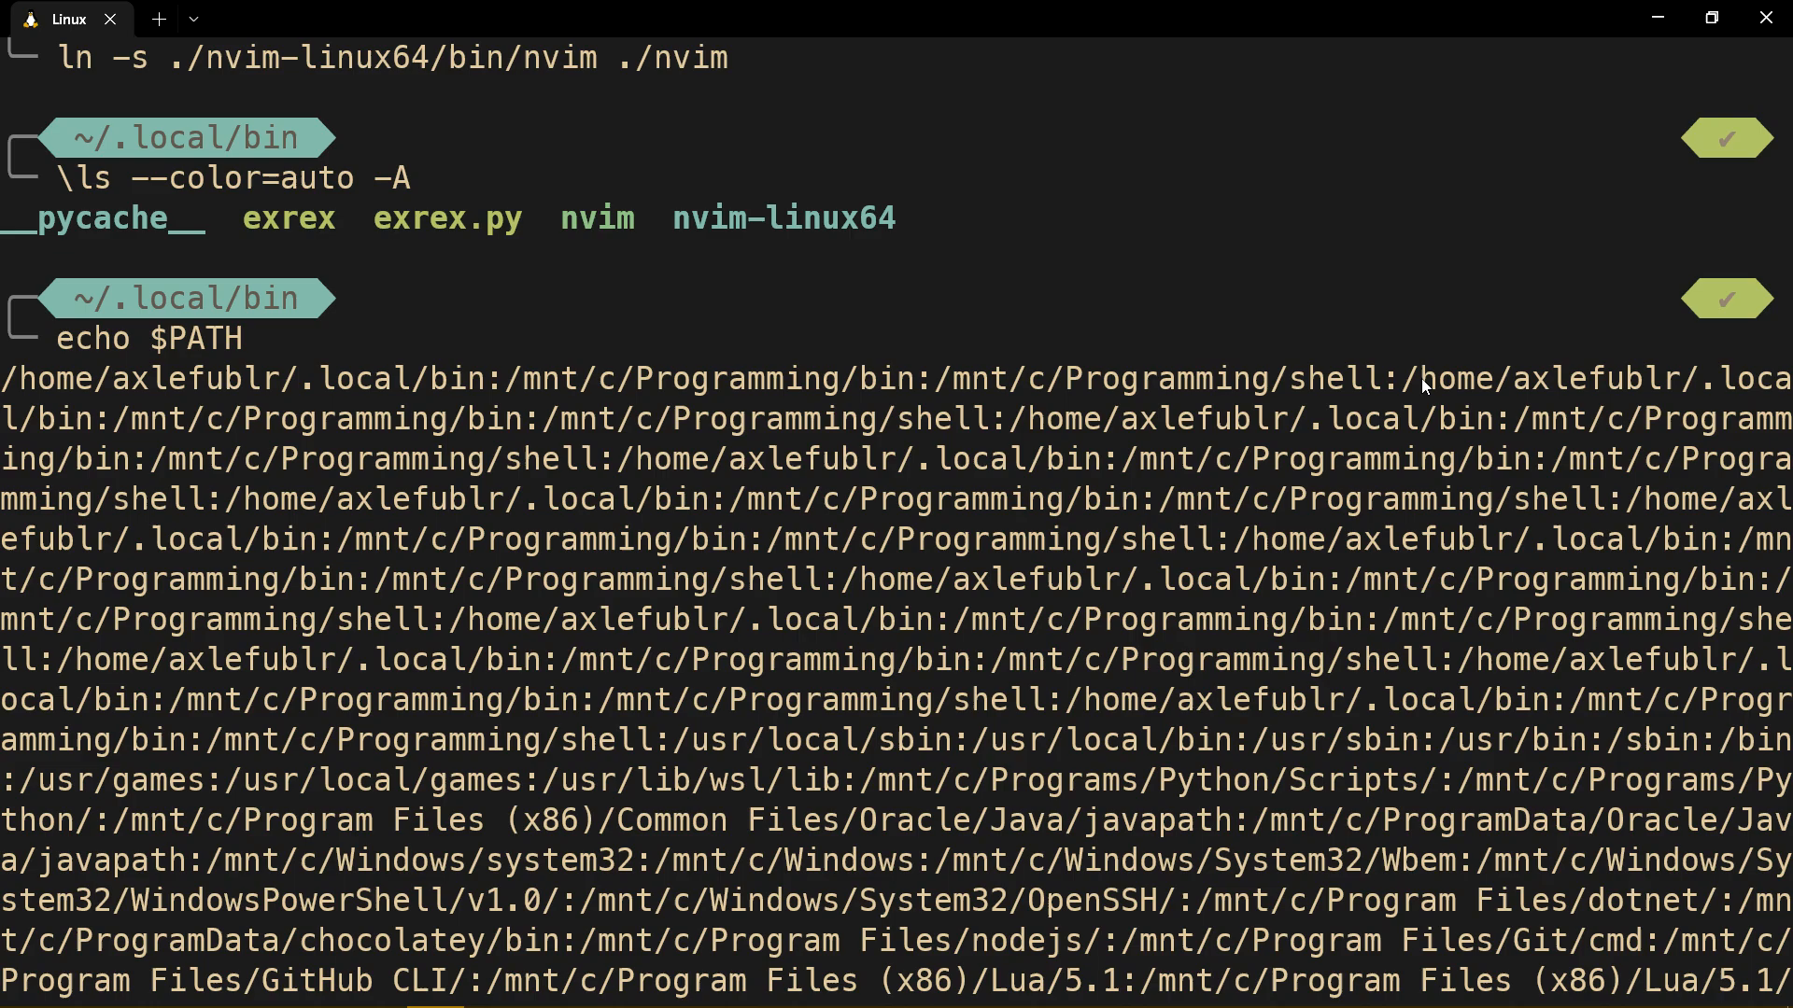
pyautogui.moveTo(72, 428)
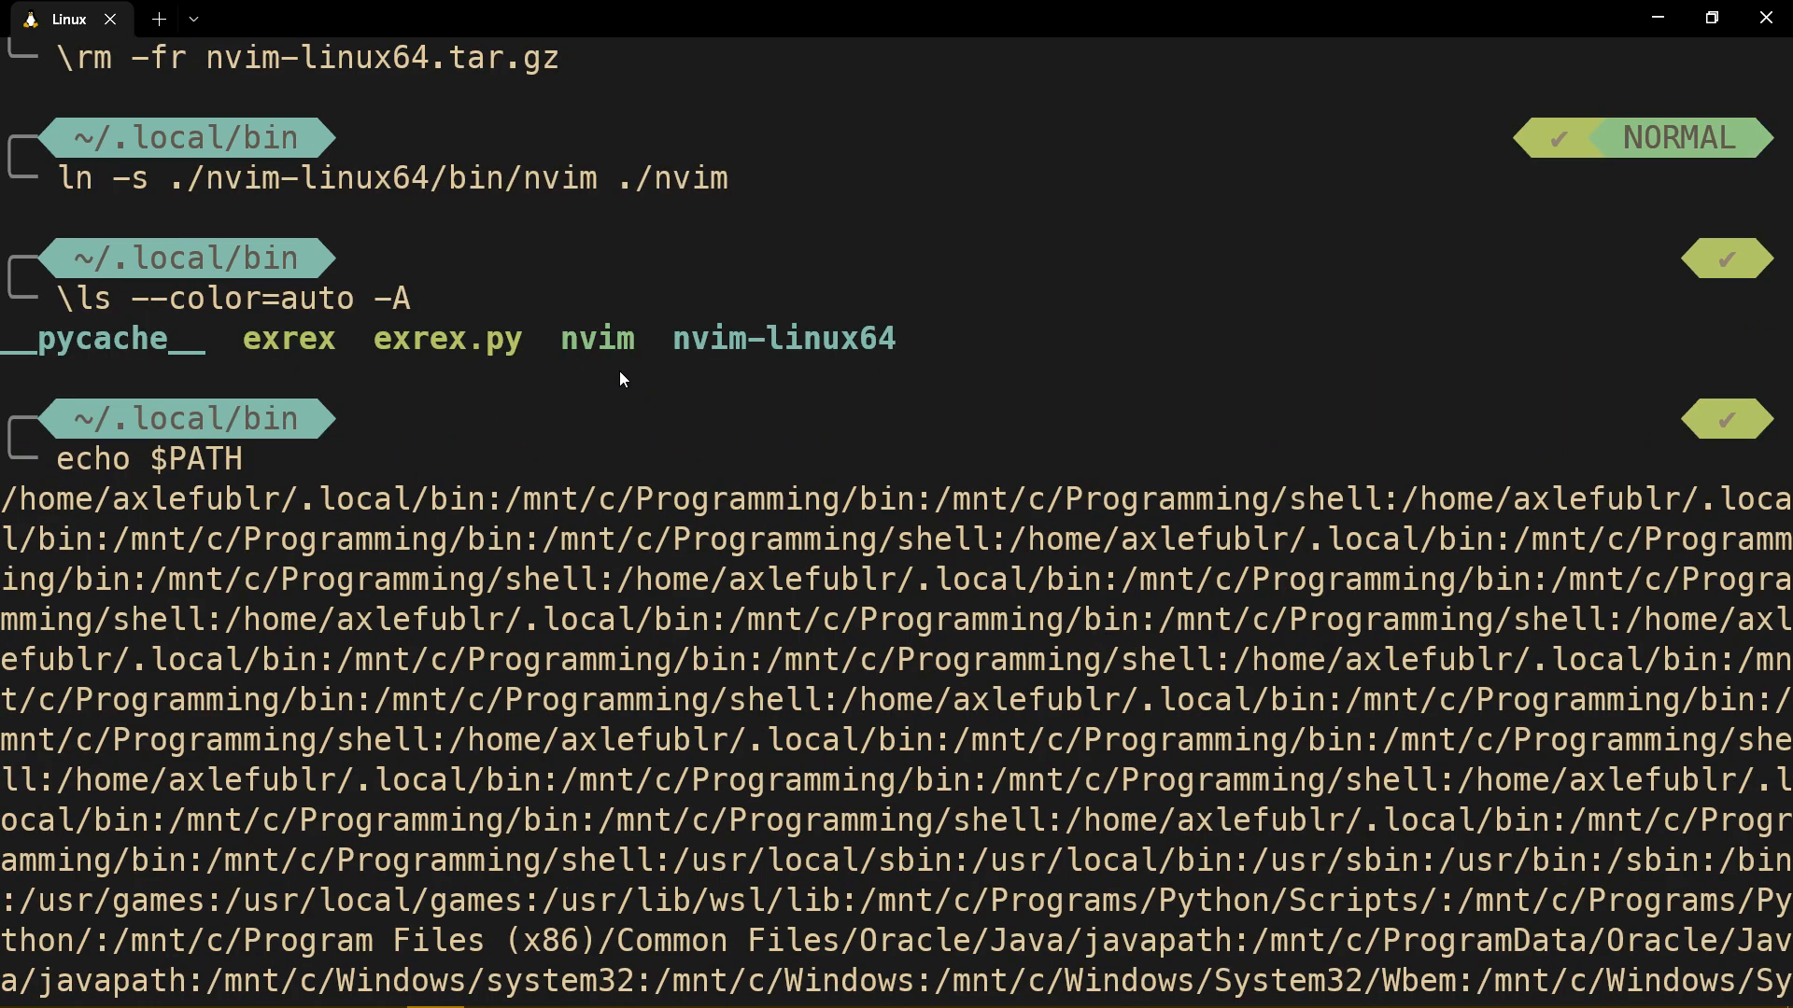
# Check the installed Neovim version with 'nvim --version'
pyautogui.scroll(-3)
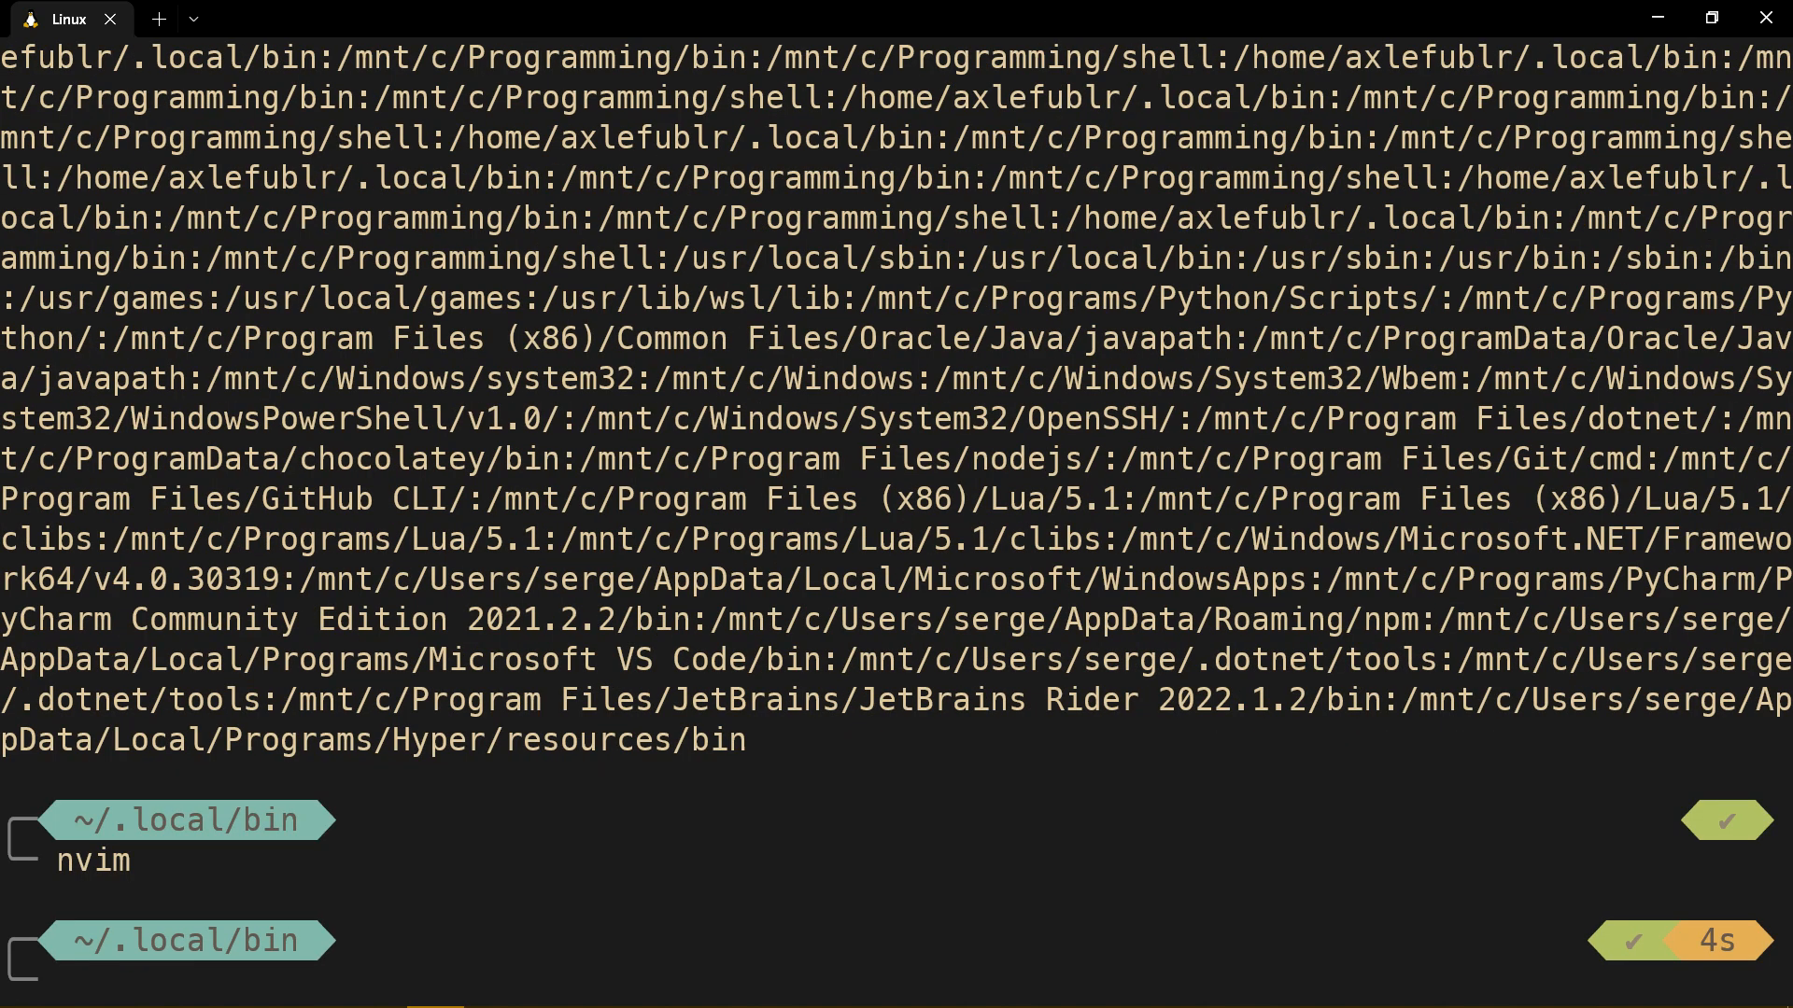
pyautogui.write('nvim --version')
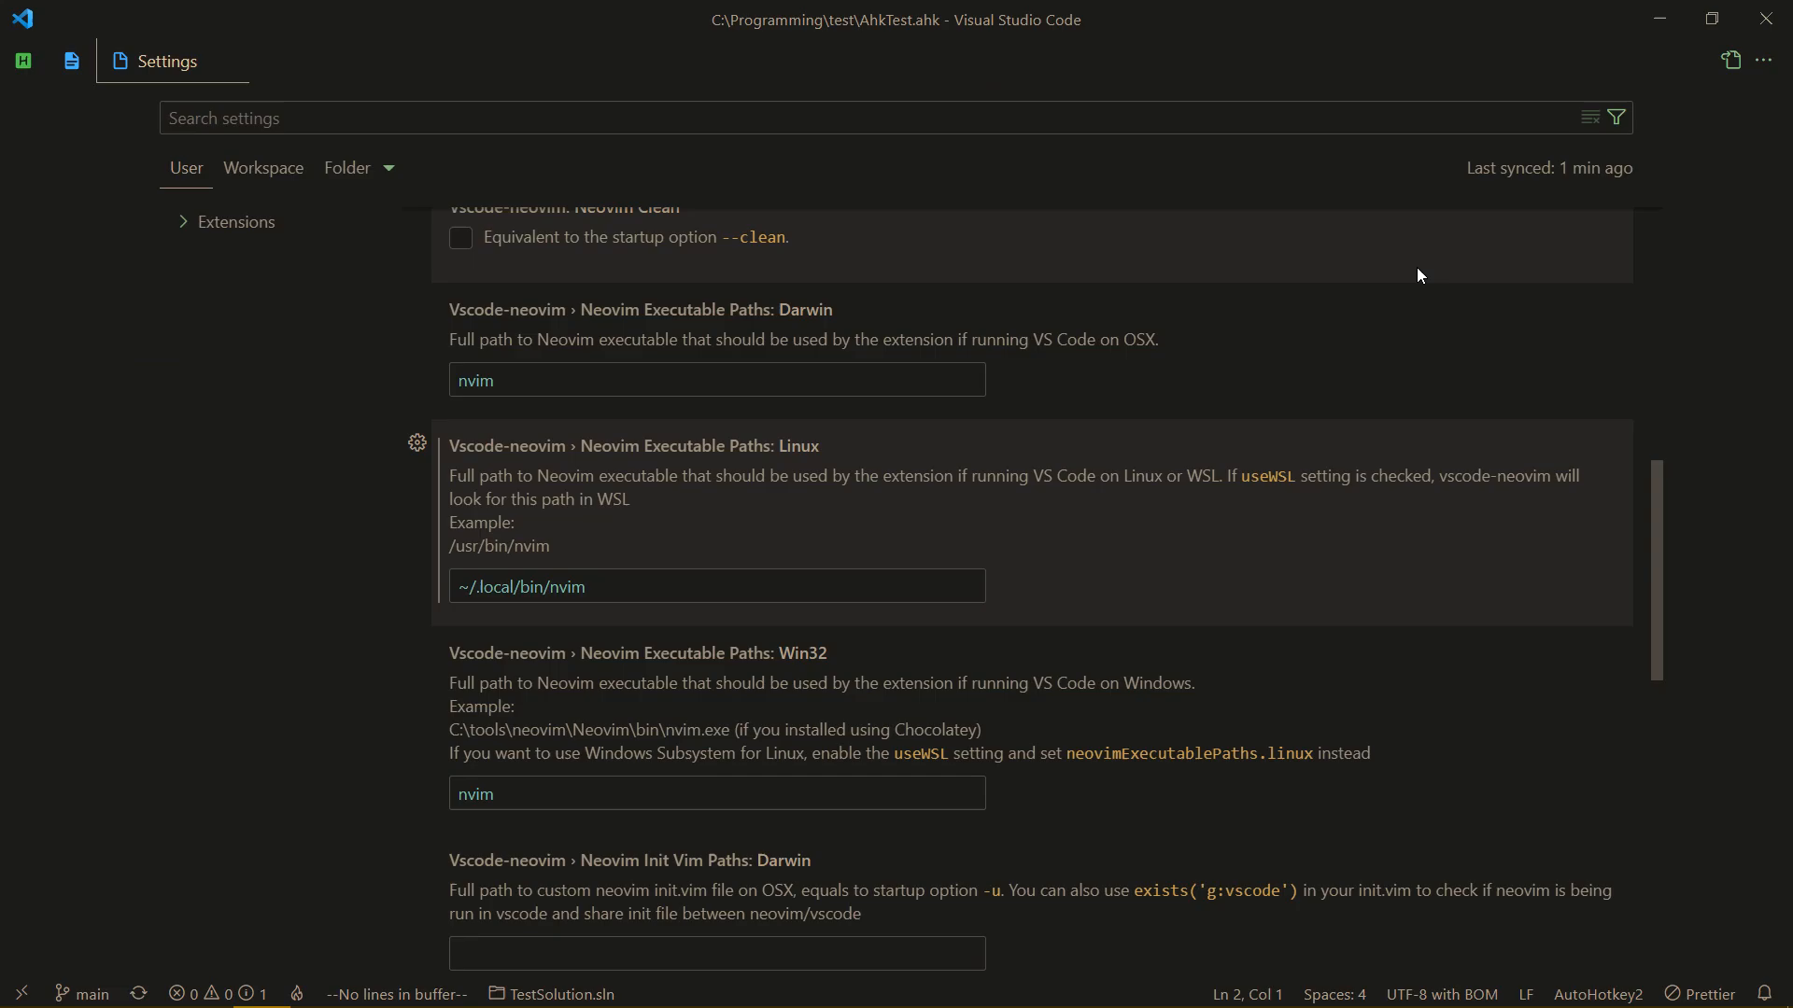
# Filter settings by 'neovim' to find the Linux executable path ~/.local/bin/nvim
pyautogui.write('n')
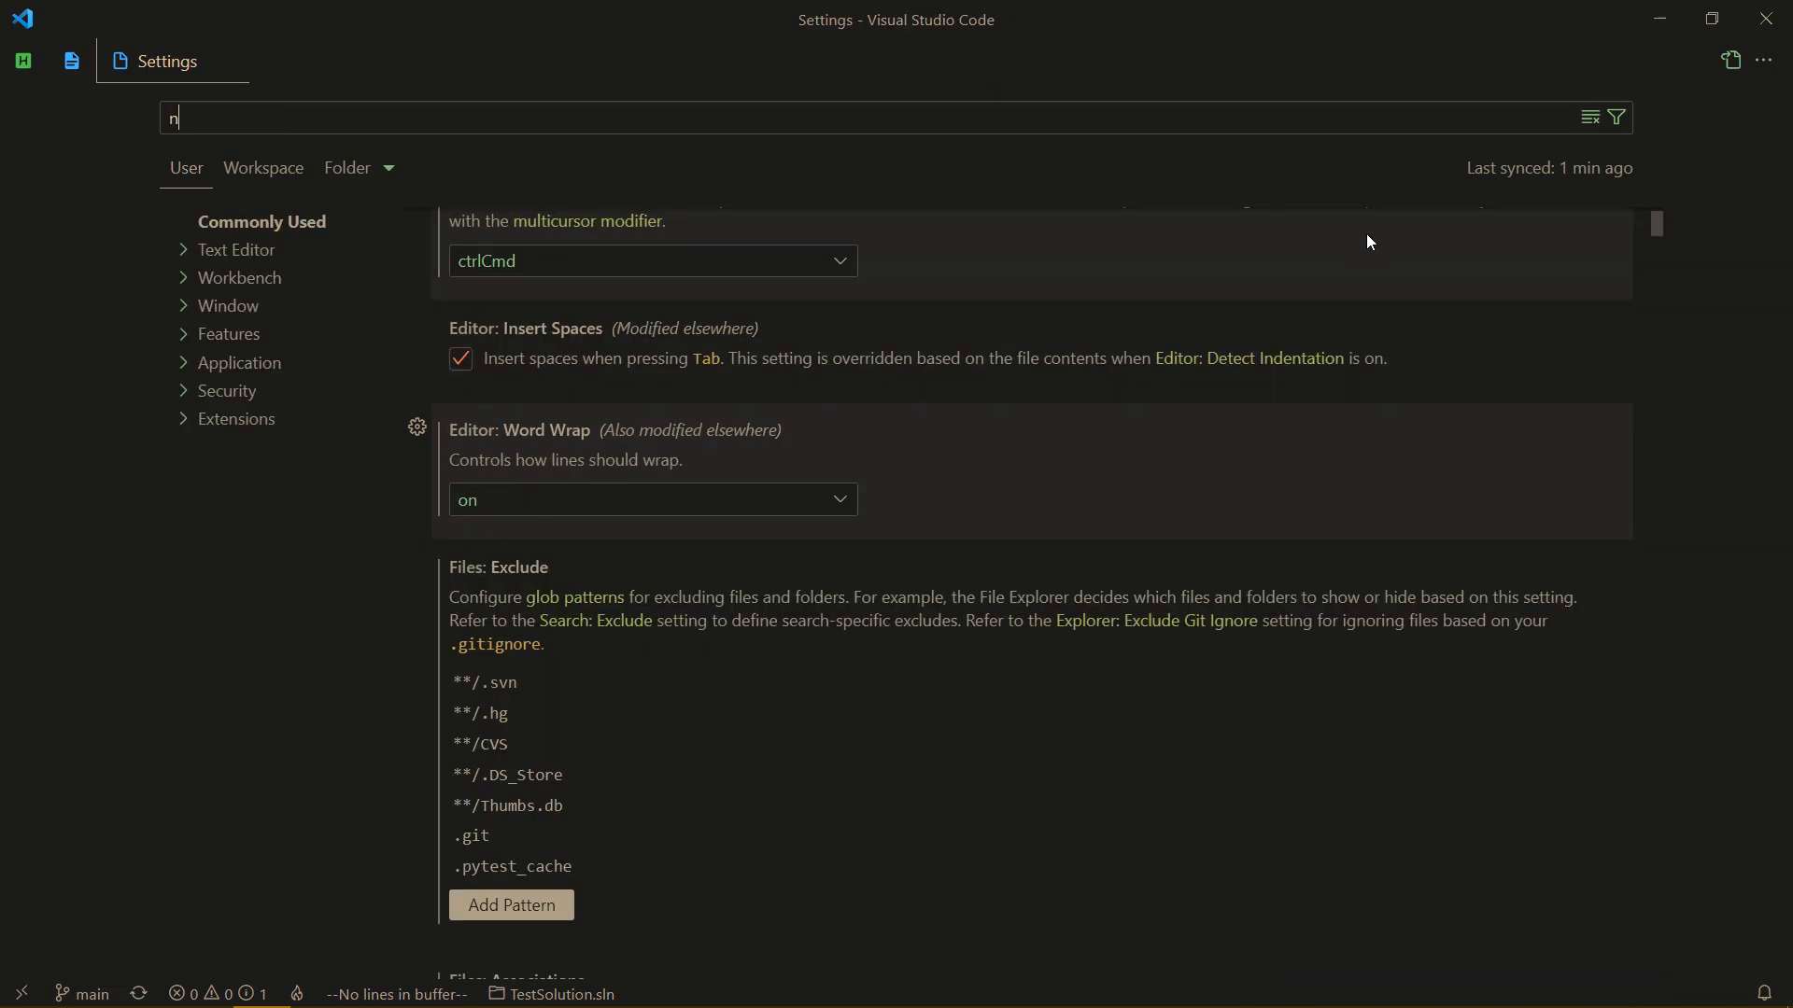
pyautogui.write('eovim')
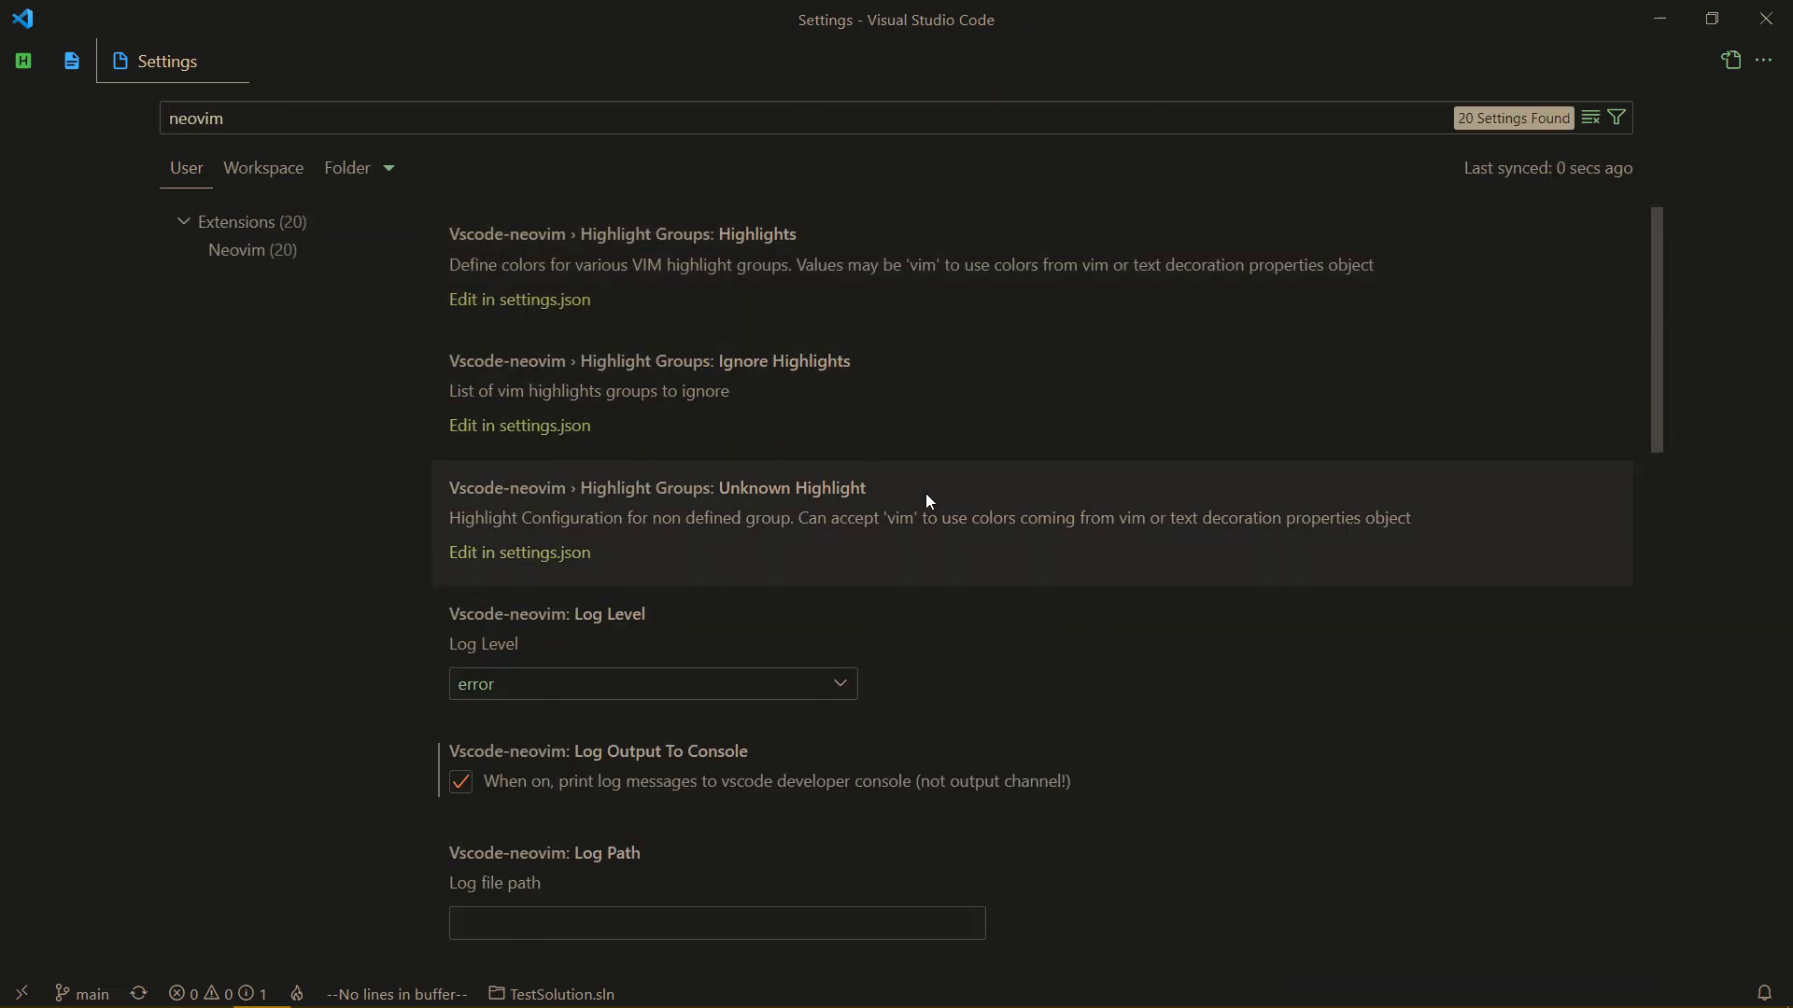
pyautogui.scroll(-3)
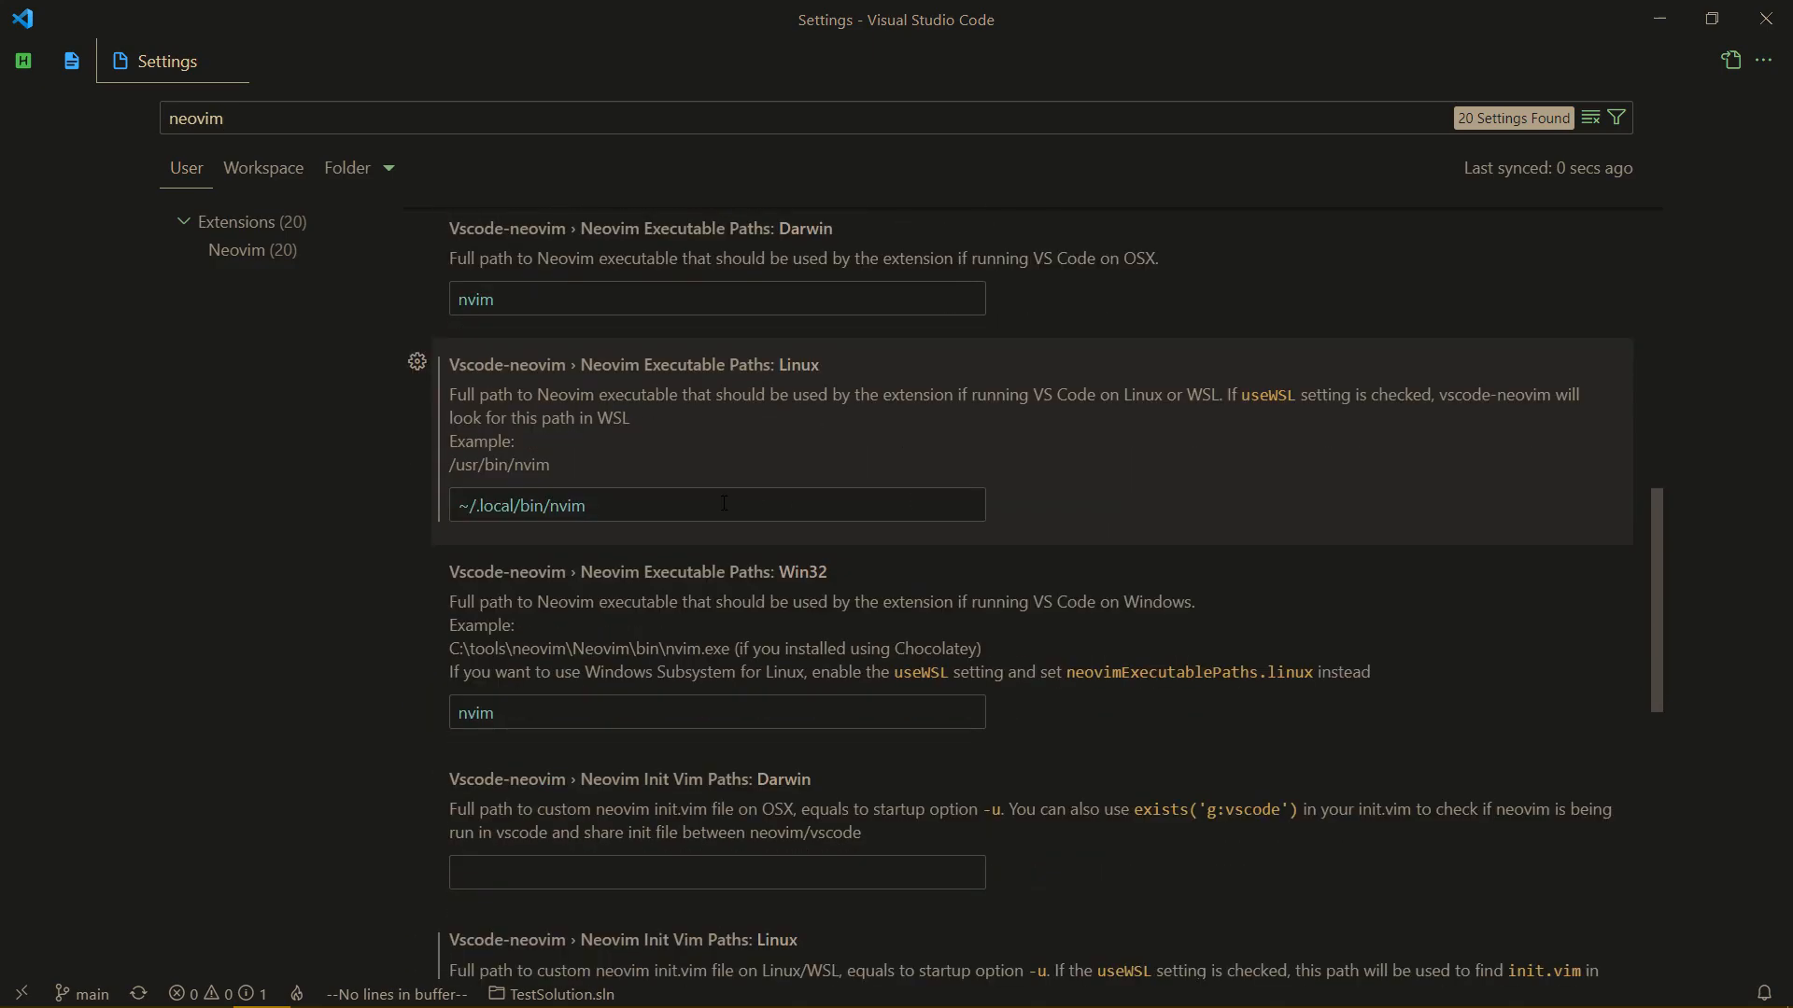